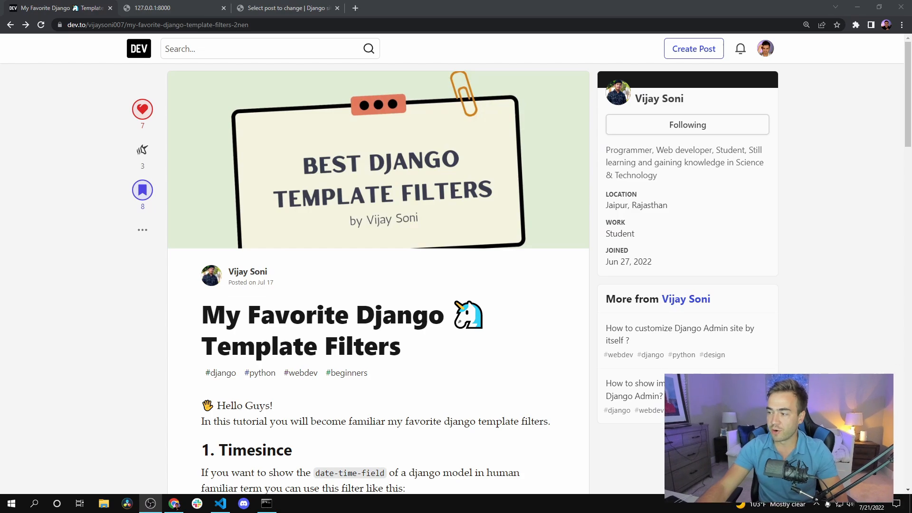
# Switch to the 127.0.0.1:8000 blog tab and highlight the first post's posted date.
pyautogui.scroll(-3)
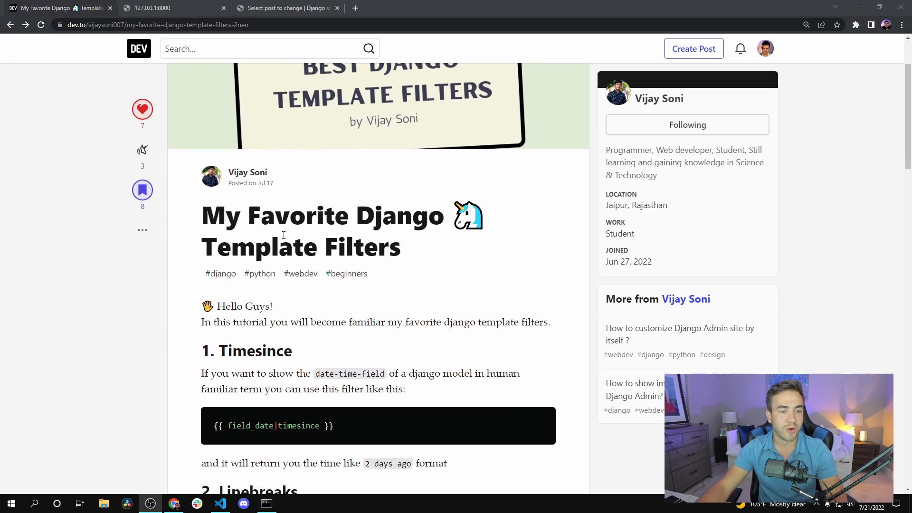
pyautogui.scroll(-3)
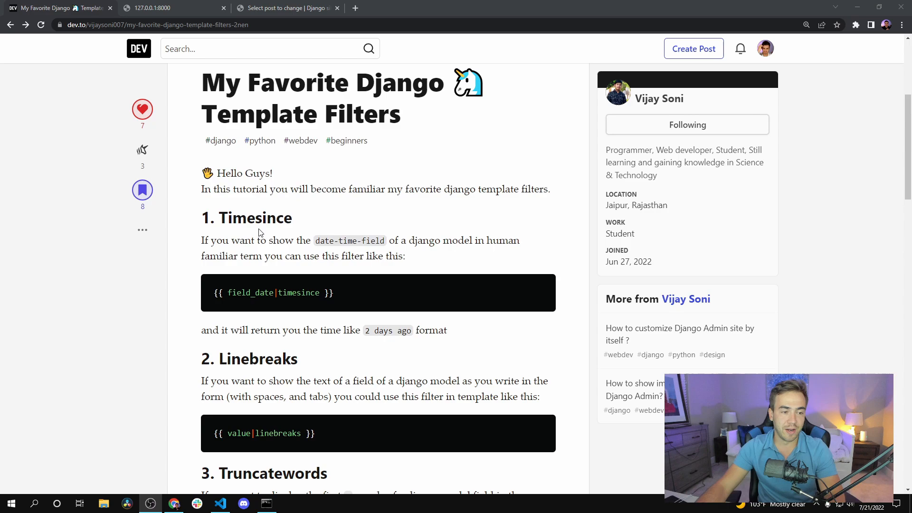
pyautogui.scroll(-3)
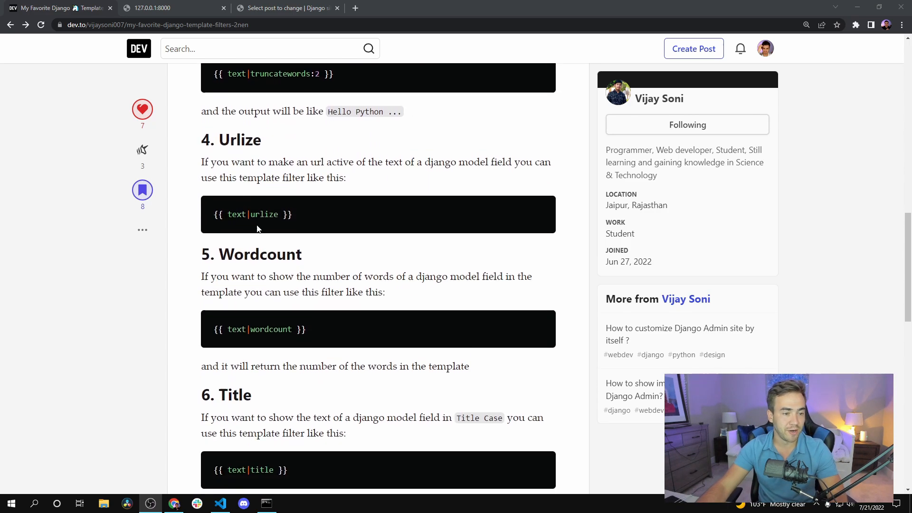
pyautogui.scroll(3)
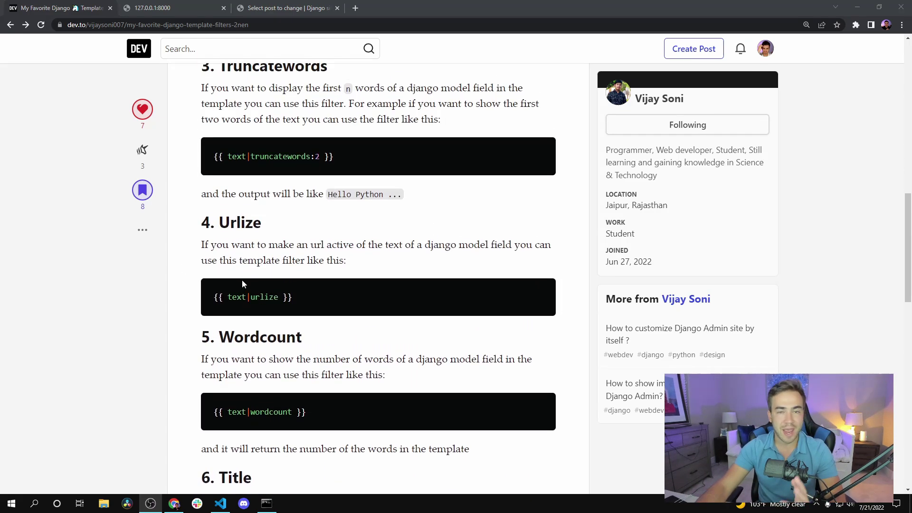
pyautogui.scroll(3)
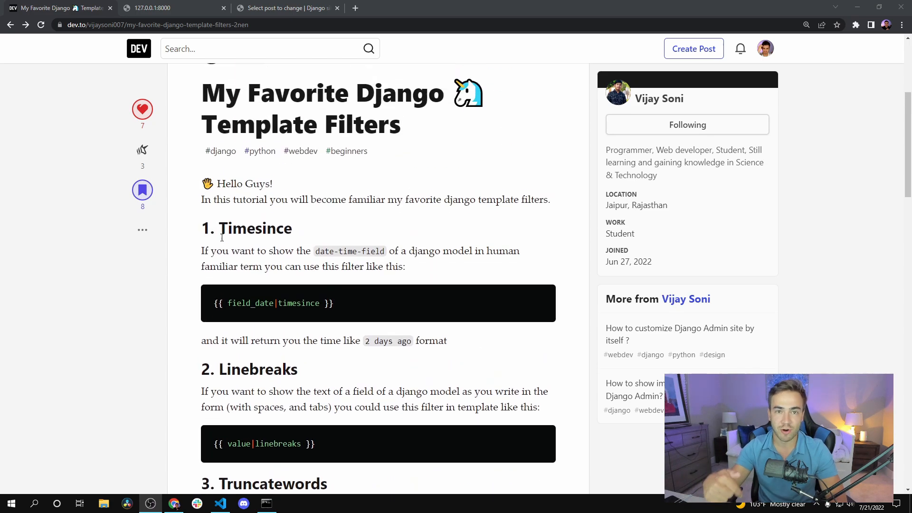
pyautogui.scroll(3)
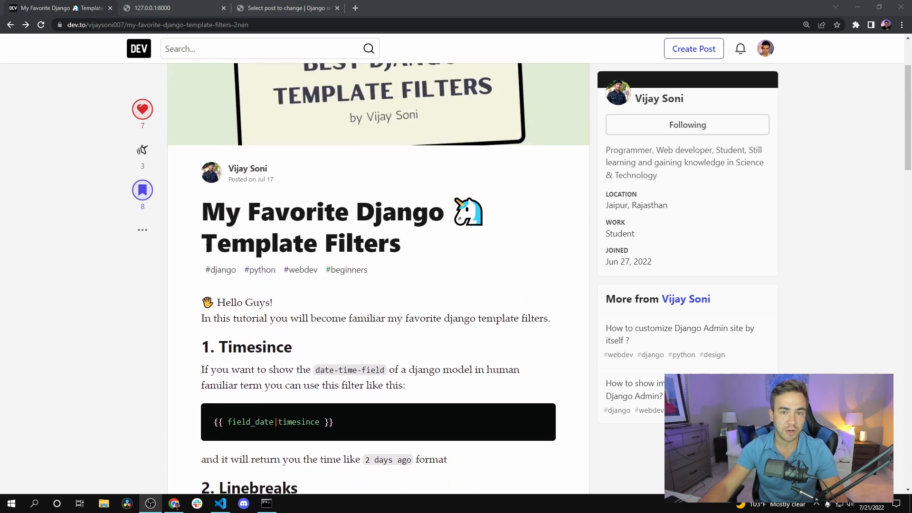
pyautogui.scroll(3)
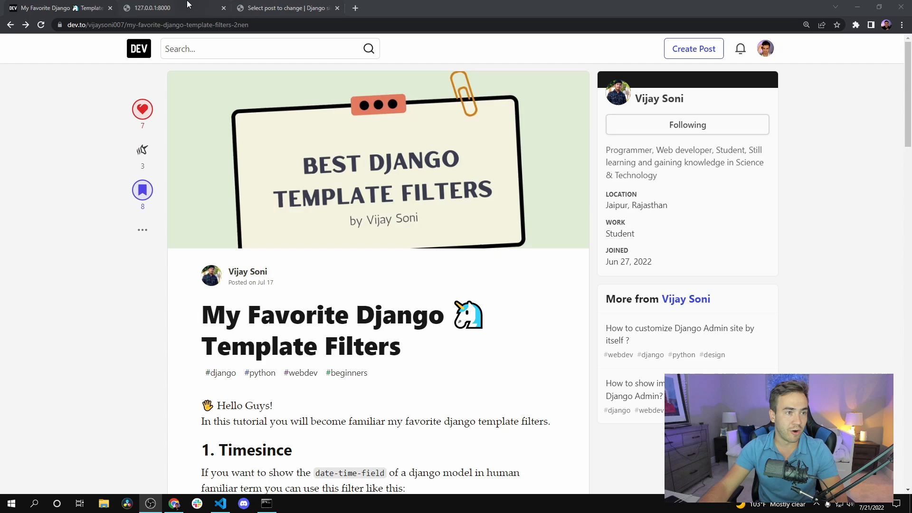
pyautogui.click(157, 8)
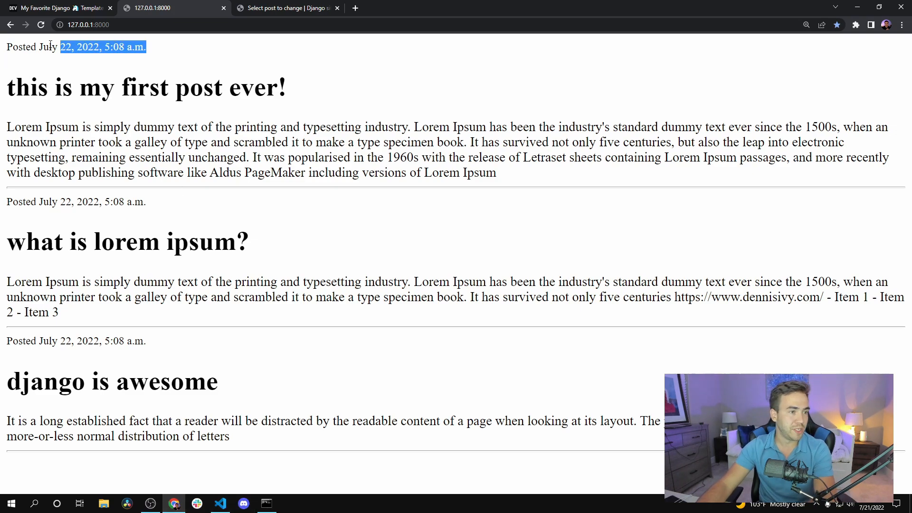
pyautogui.doubleClick(117, 88)
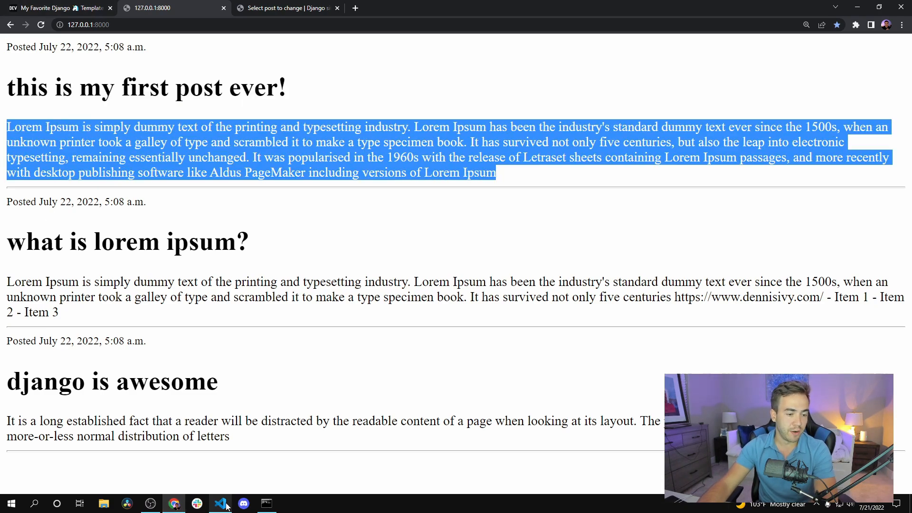
# Inspect index.html lines 5–7 (date, title, body), then return to the blog in Chrome.
pyautogui.click(219, 503)
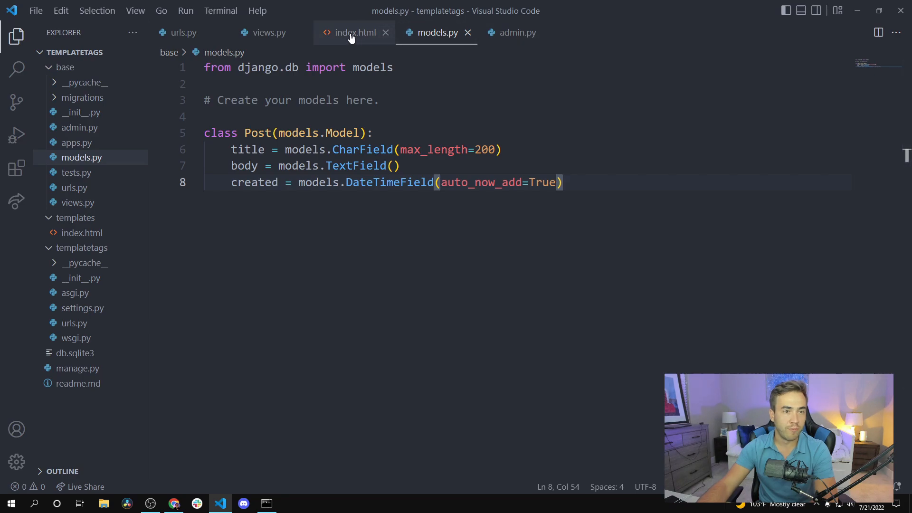
pyautogui.click(353, 32)
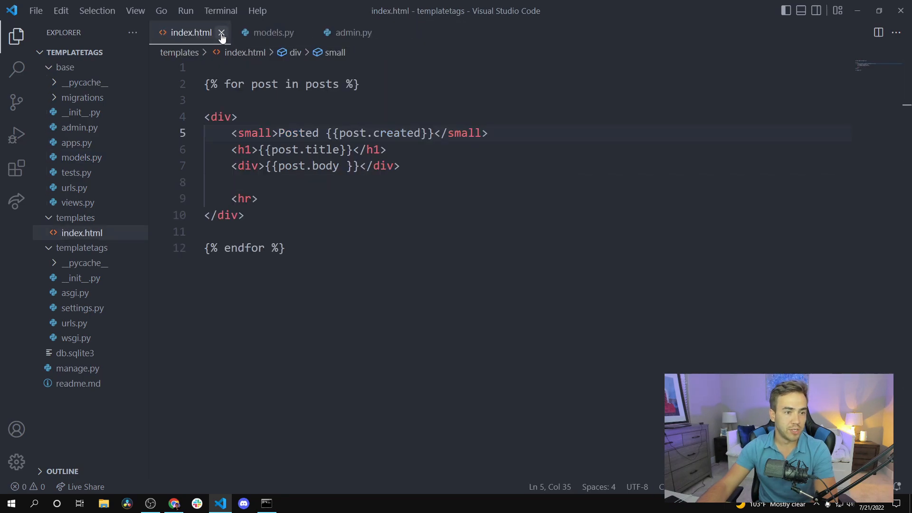
pyautogui.click(246, 216)
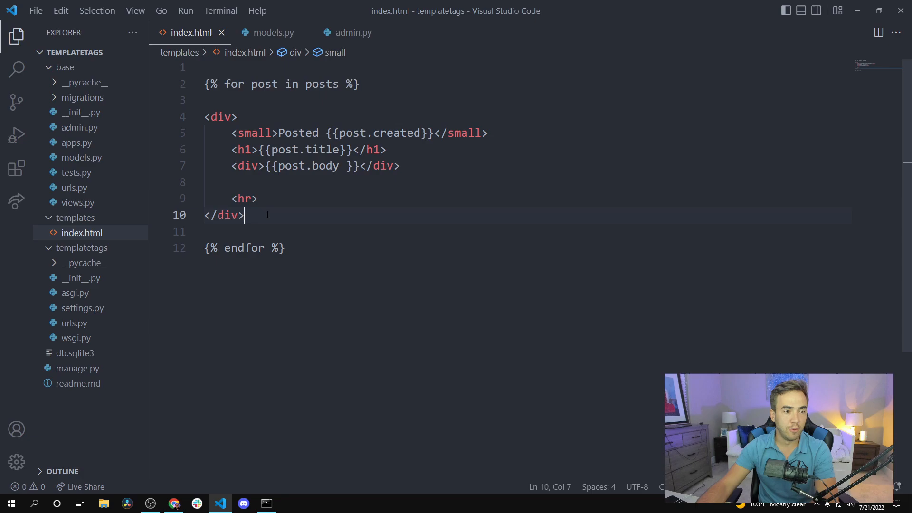
pyautogui.click(399, 166)
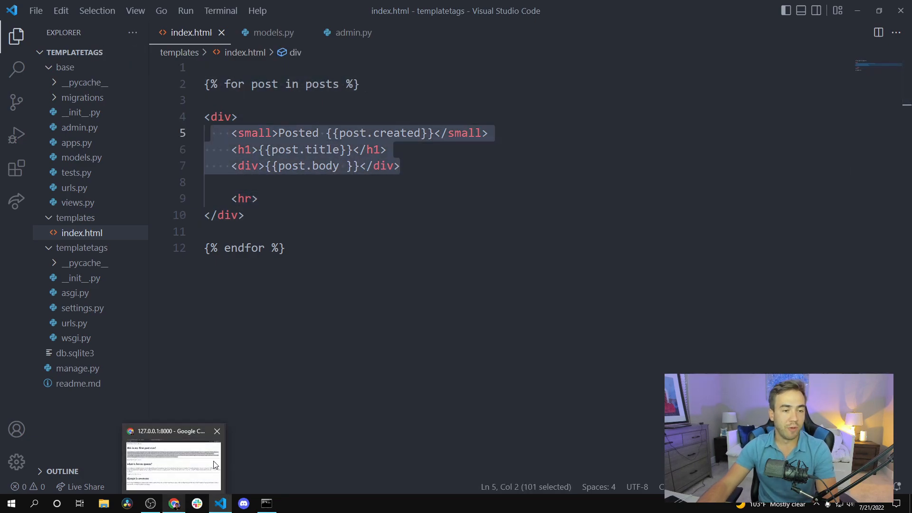
pyautogui.click(173, 460)
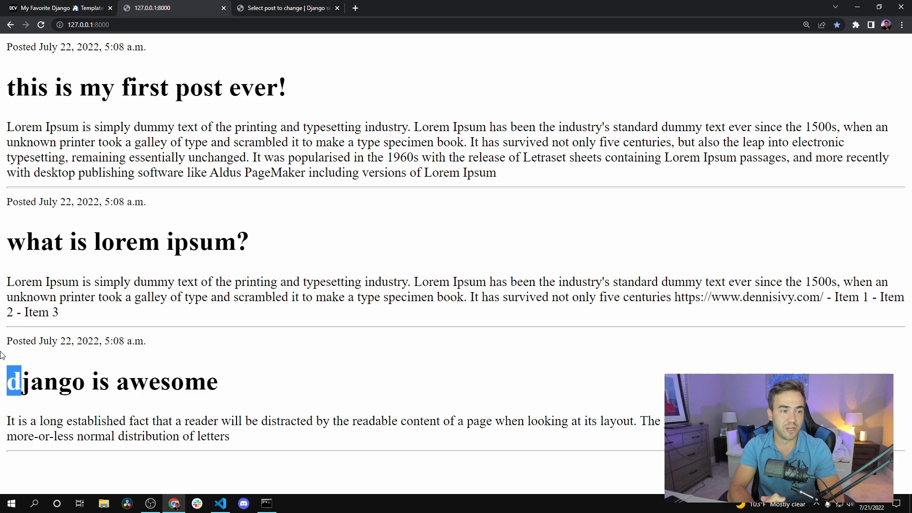
pyautogui.moveTo(53, 67)
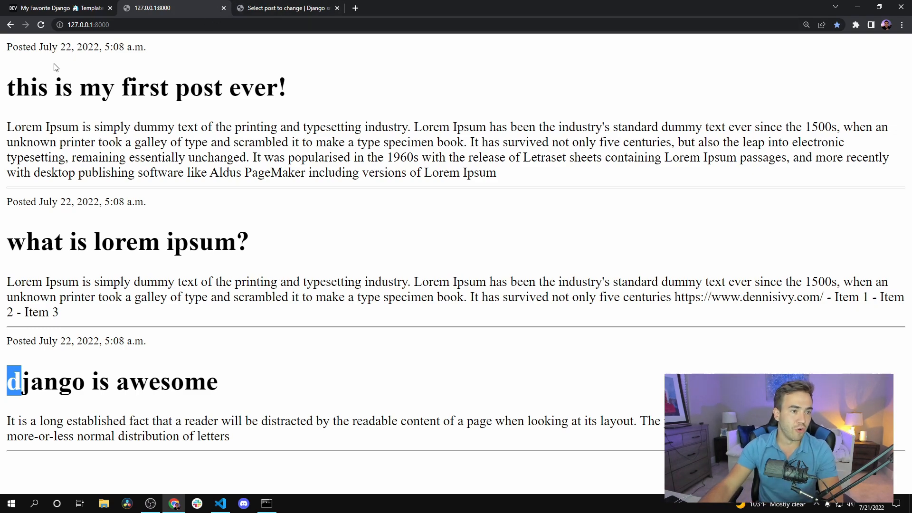
pyautogui.moveTo(22, 147)
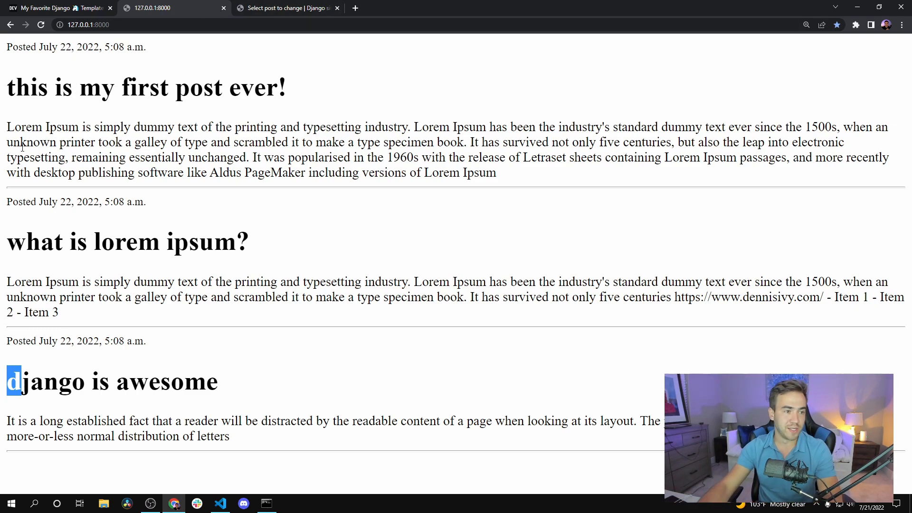
# Move between the admin posts list and the blog, then open Post object (2).
pyautogui.click(285, 8)
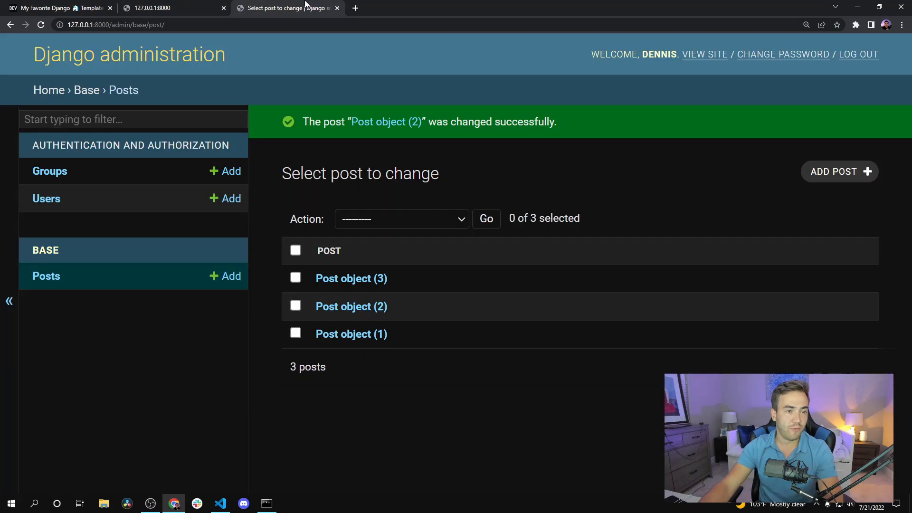
pyautogui.click(168, 7)
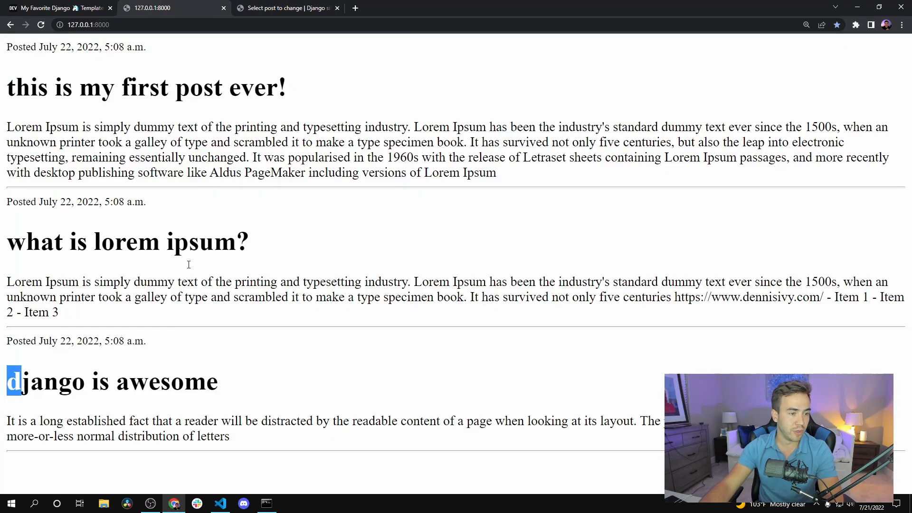
pyautogui.click(285, 8)
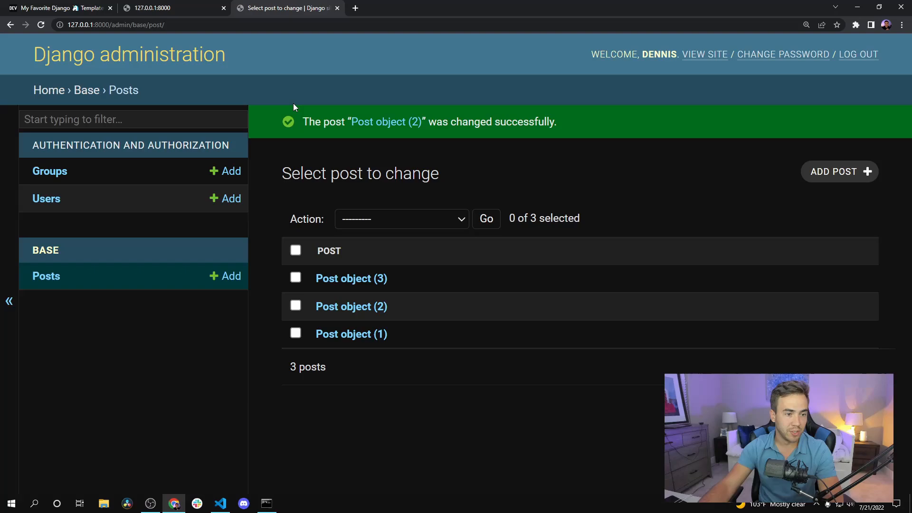
pyautogui.click(350, 307)
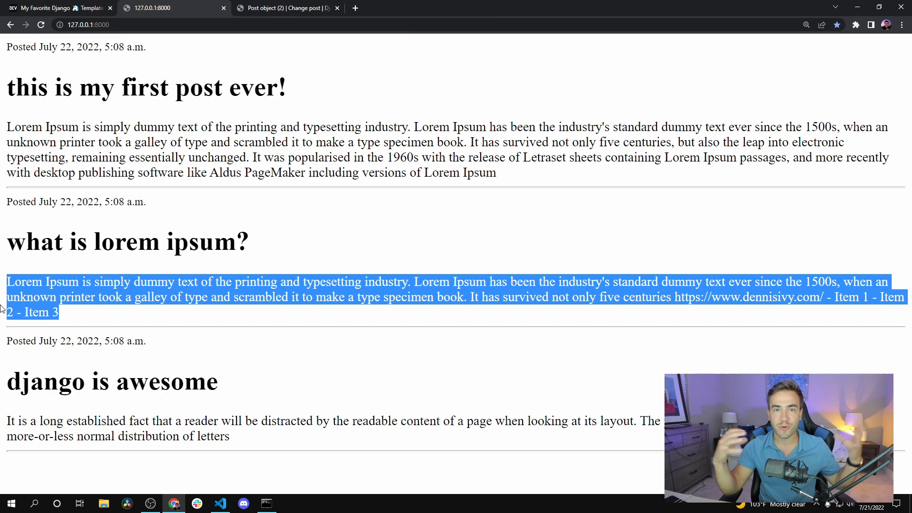
pyautogui.moveTo(33, 250)
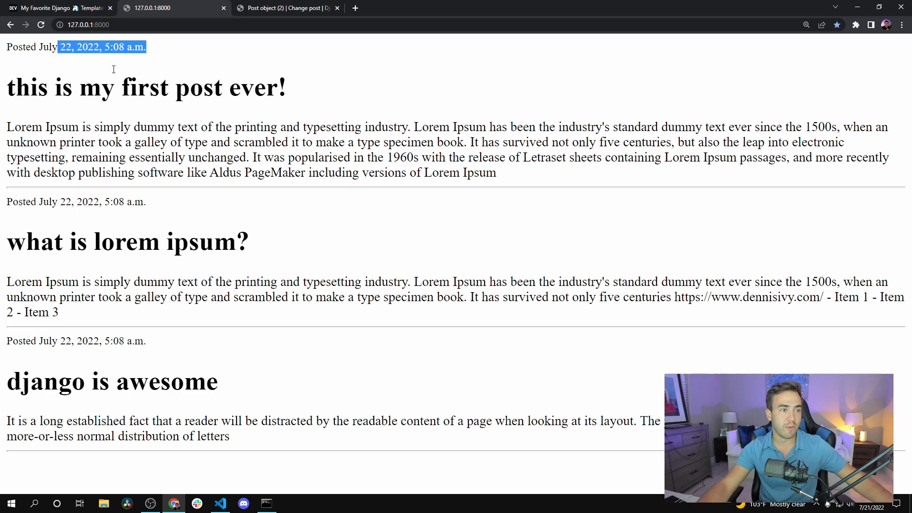
pyautogui.moveTo(135, 79)
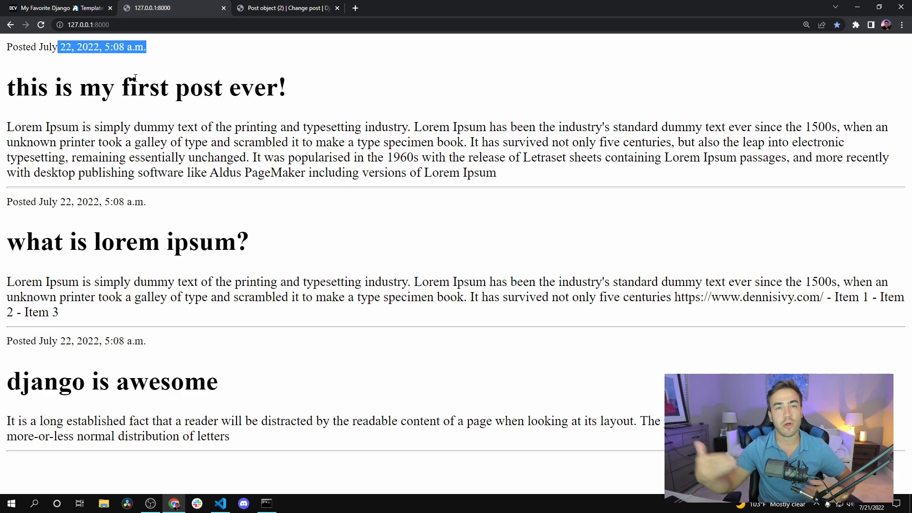
pyautogui.click(58, 8)
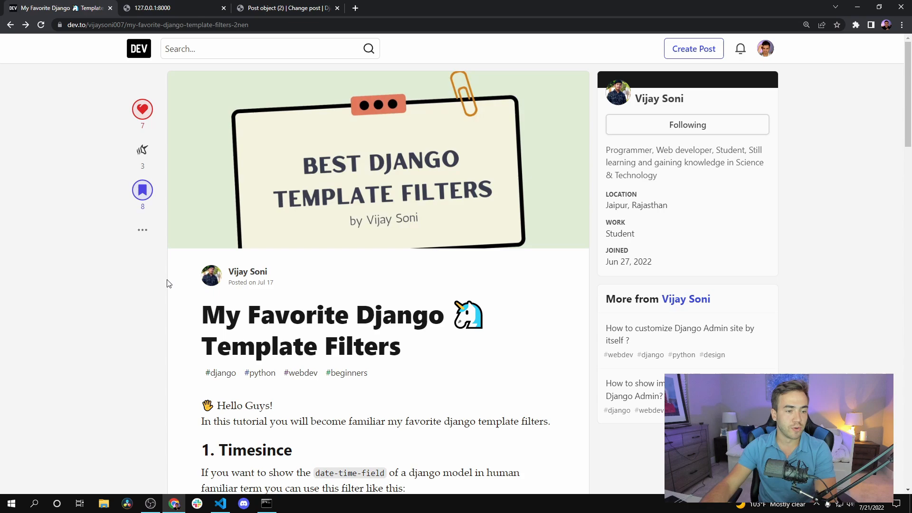
pyautogui.scroll(-3)
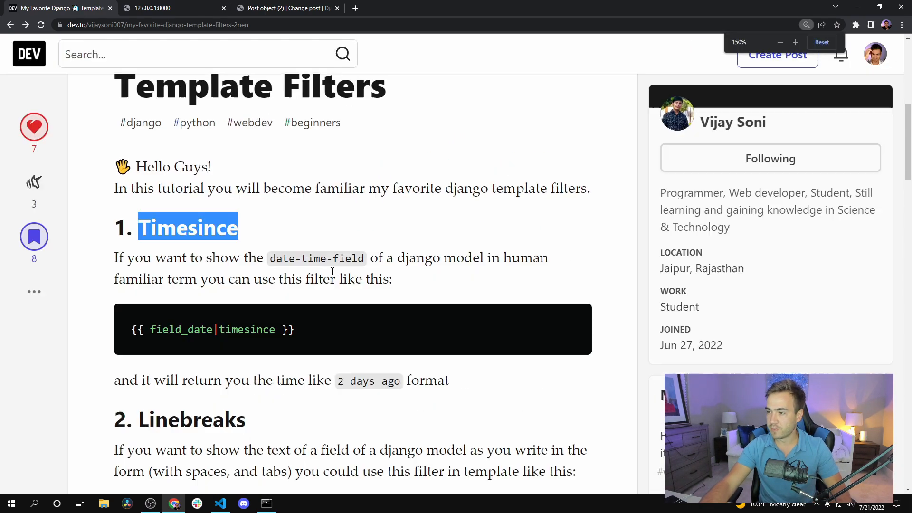
pyautogui.click(151, 8)
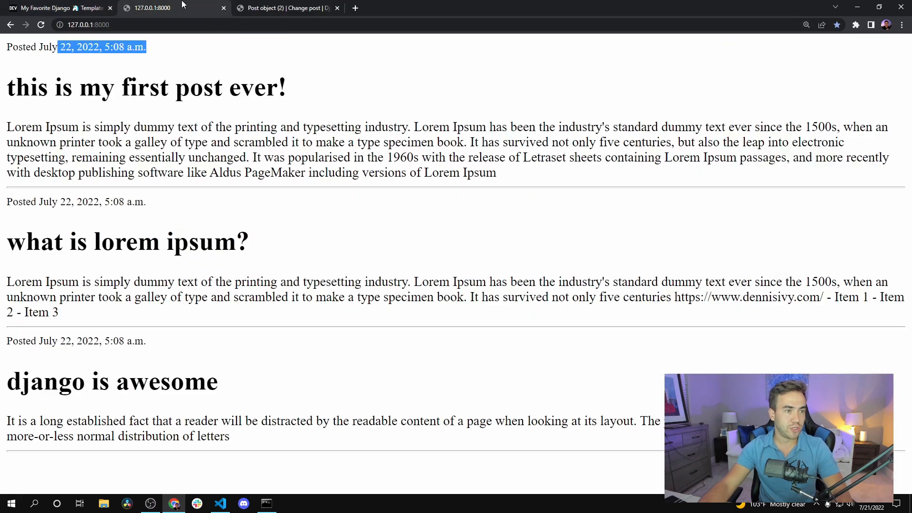
# Select post.created in index.html and check the Post model's field definitions.
pyautogui.click(219, 503)
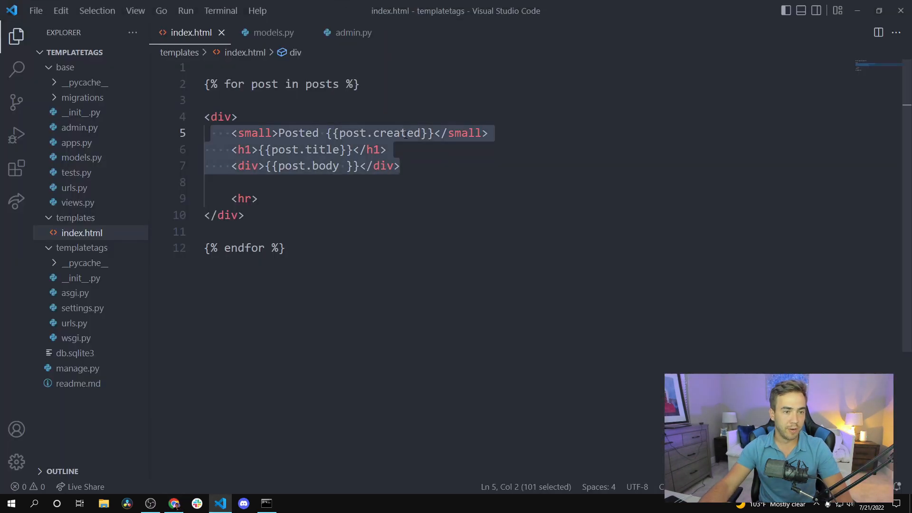
pyautogui.click(420, 132)
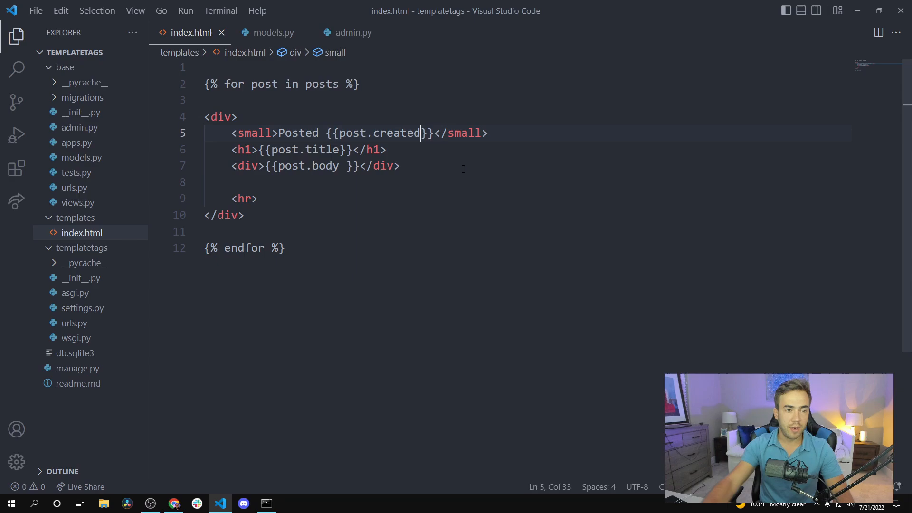
pyautogui.doubleClick(397, 132)
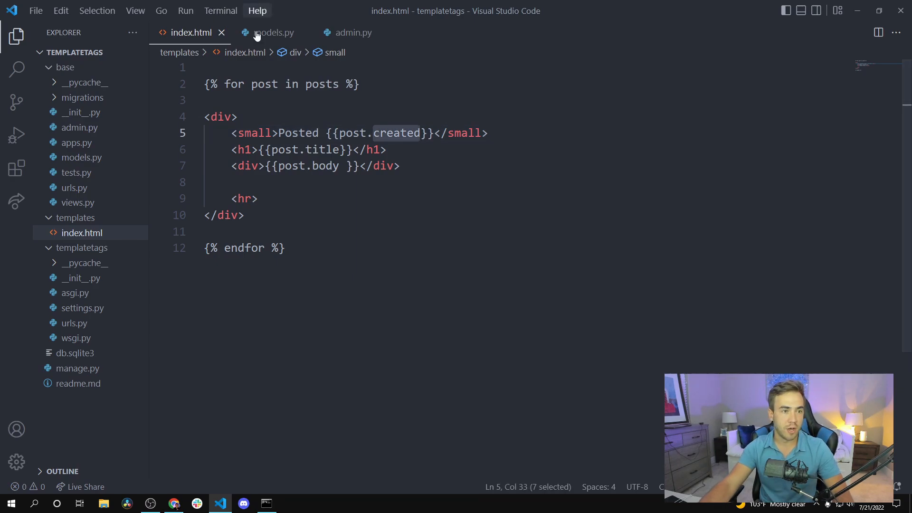
pyautogui.click(274, 32)
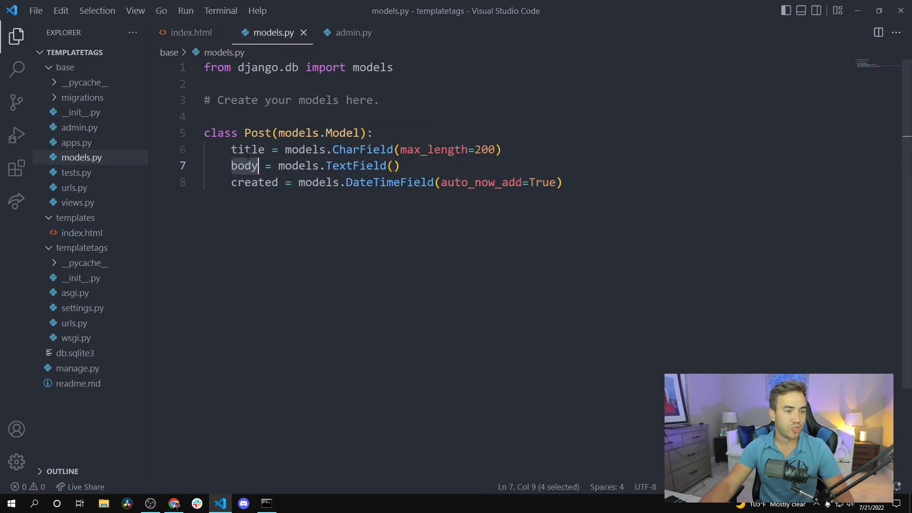
pyautogui.click(191, 31)
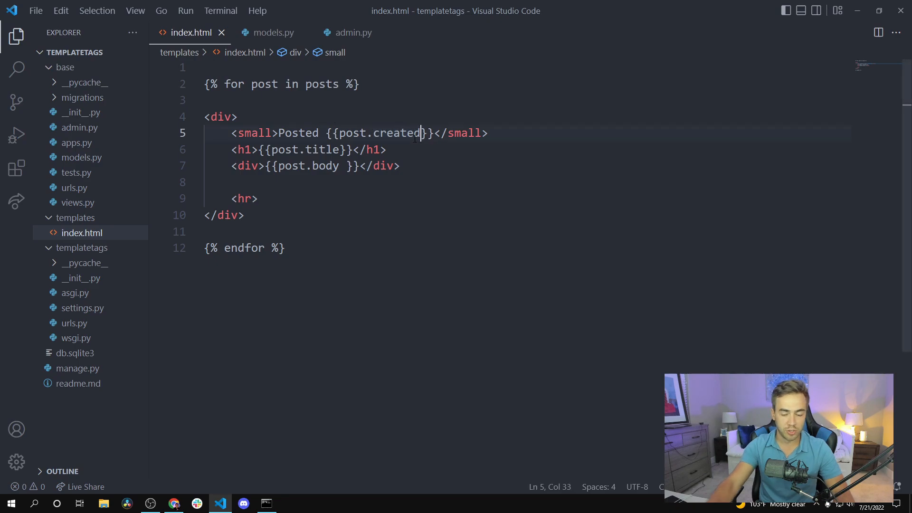
# Append |timesince plus ' ago' to the date and confirm 'Posted 19 minutes ago' shows.
pyautogui.write('|')
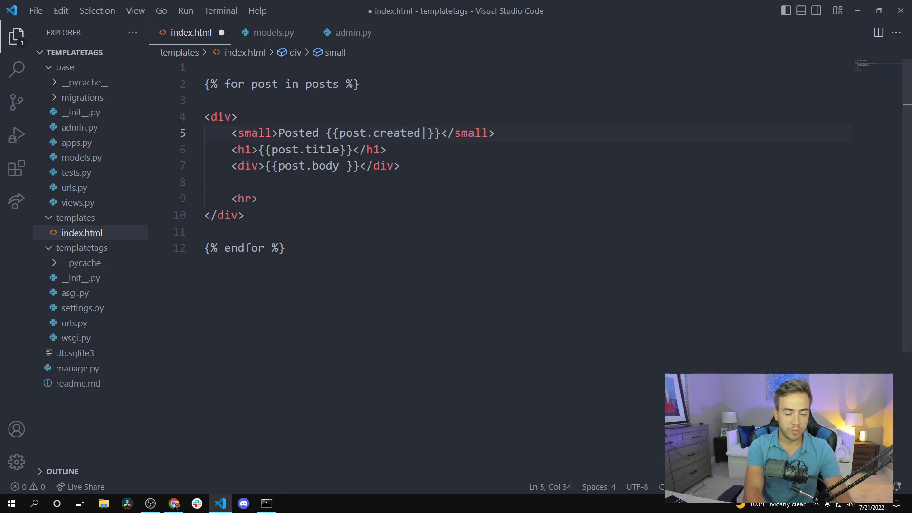
pyautogui.write('timesince')
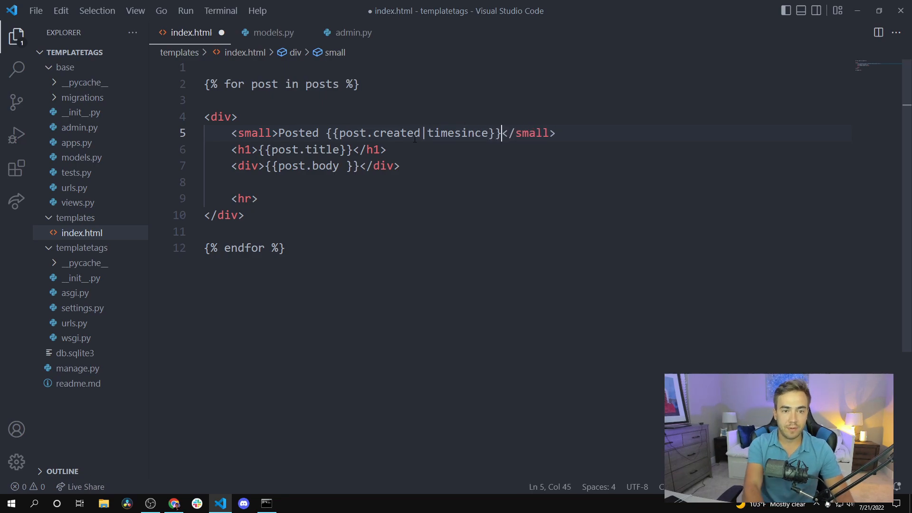
pyautogui.write('ago')
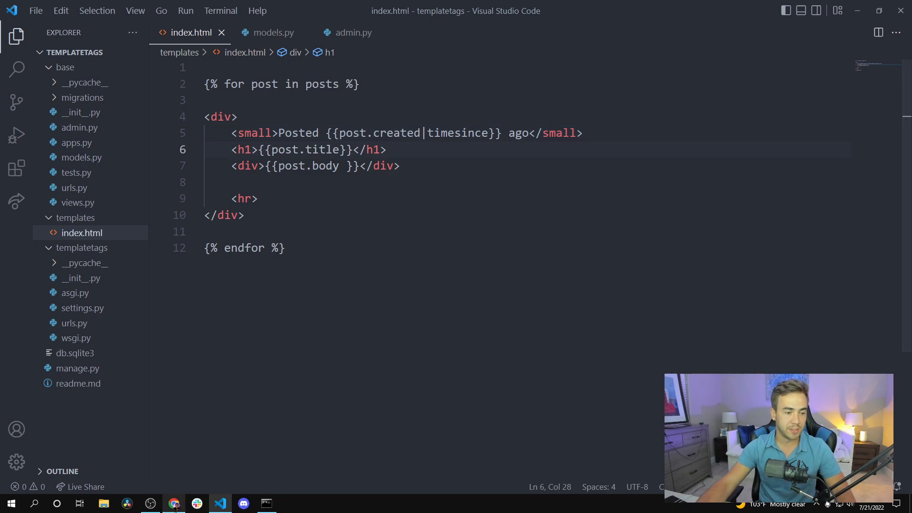
pyautogui.click(173, 503)
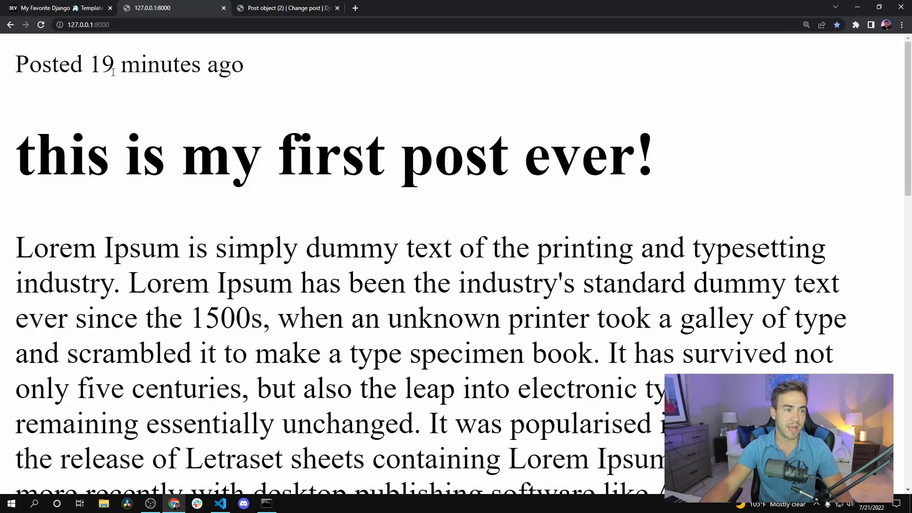
pyautogui.click(58, 8)
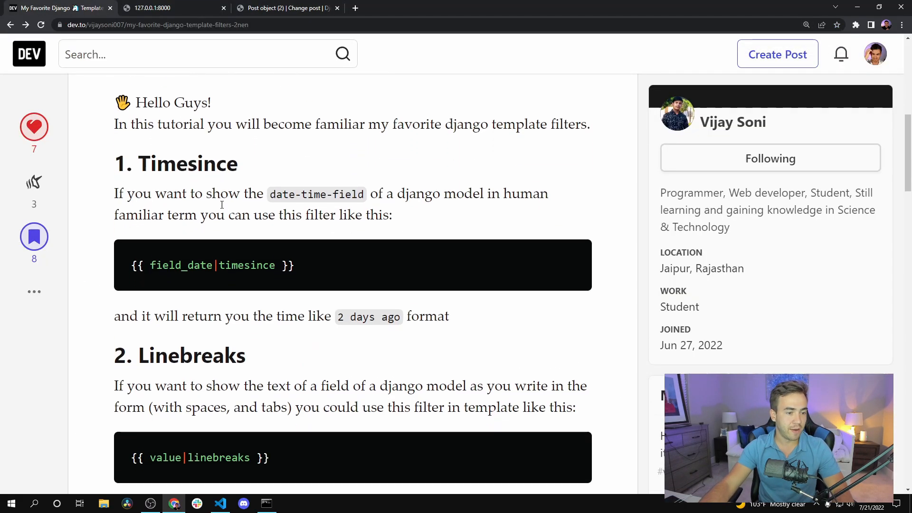
# Read the DEV article's Linebreaks section, glancing at the blog page and models.py.
pyautogui.scroll(-3)
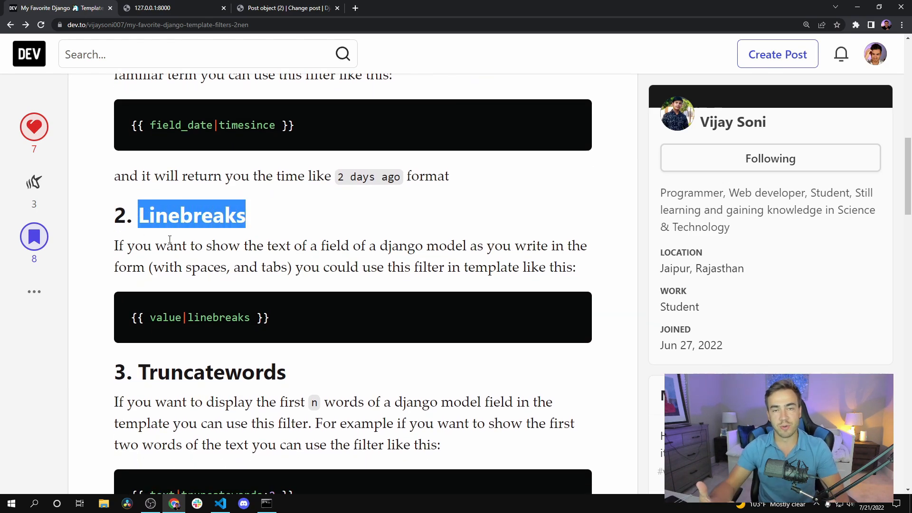
pyautogui.click(154, 7)
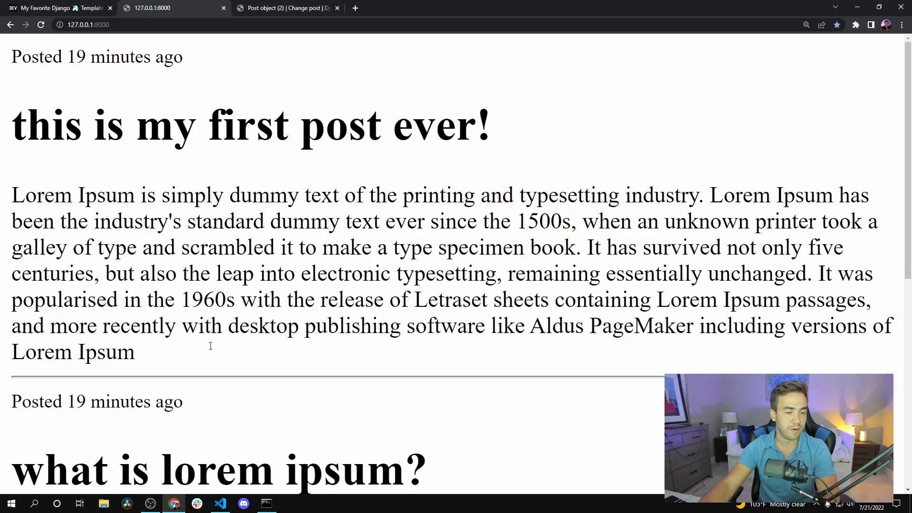
pyautogui.click(220, 504)
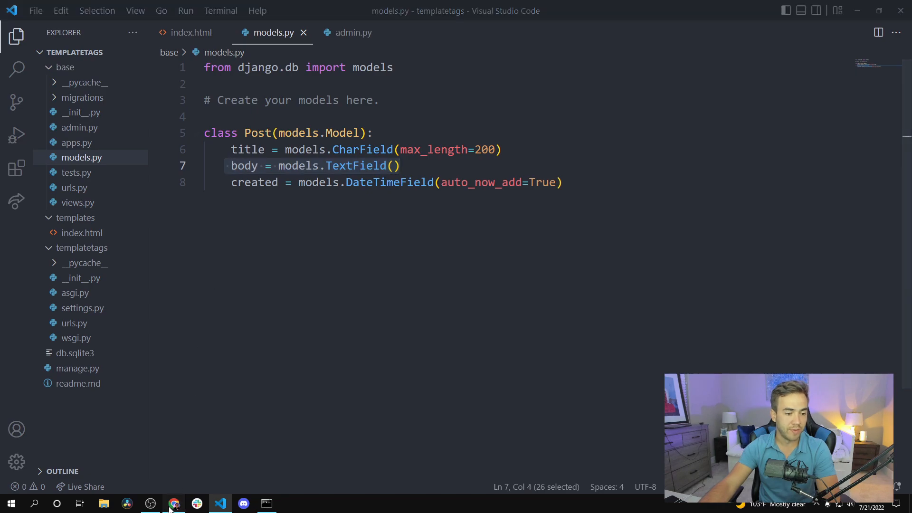
pyautogui.click(173, 502)
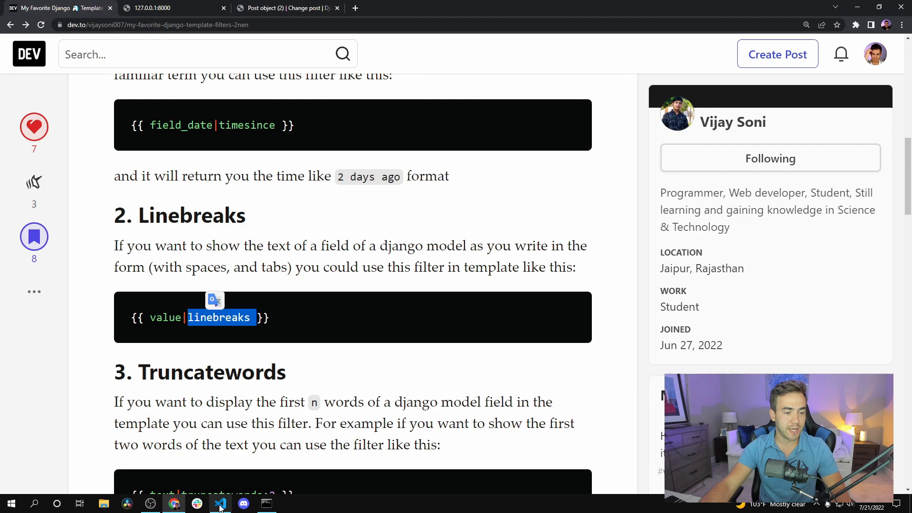
pyautogui.click(220, 503)
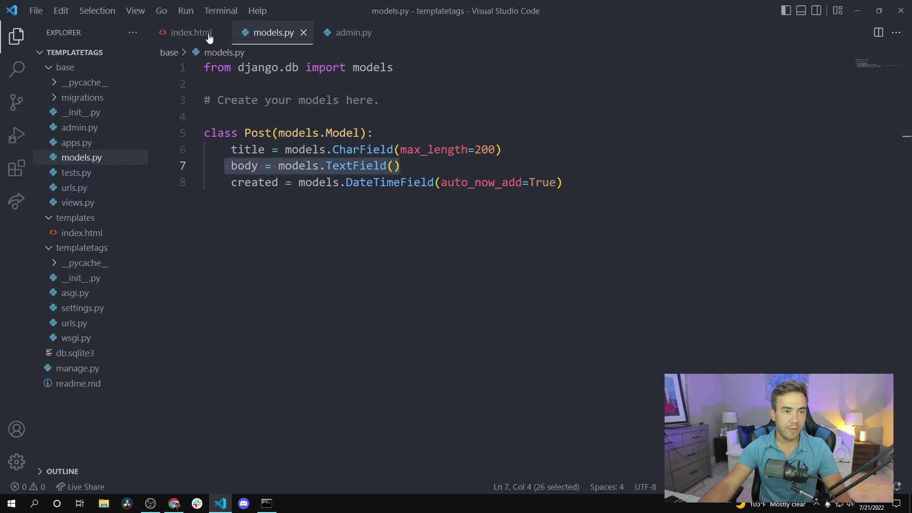
# Add |linebreaks after post.body in index.html and save the template.
pyautogui.click(187, 32)
pyautogui.write('<div>{{post.body| }}</div>')
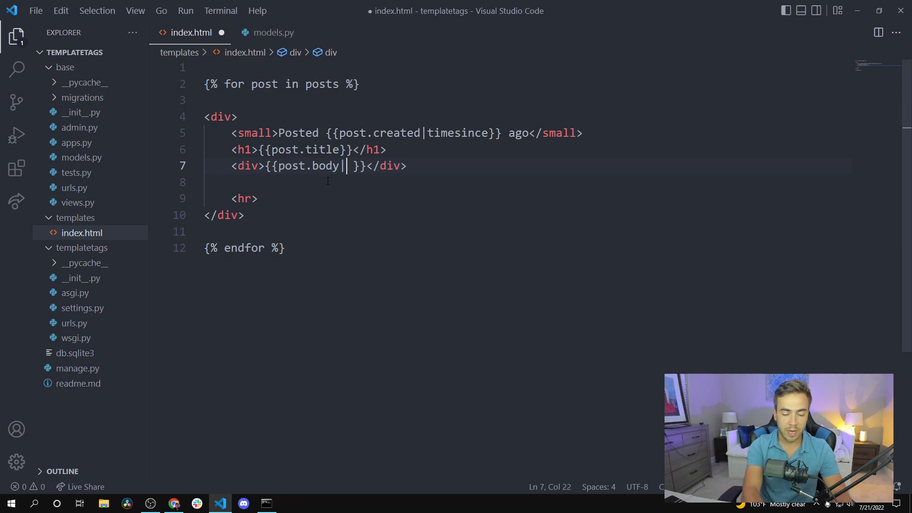
pyautogui.write('linebrea')
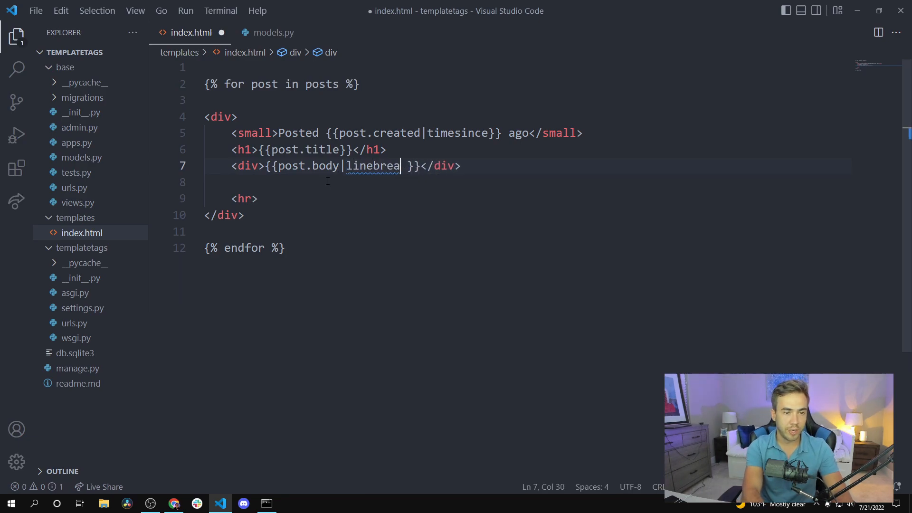
pyautogui.press('ctrl+s')
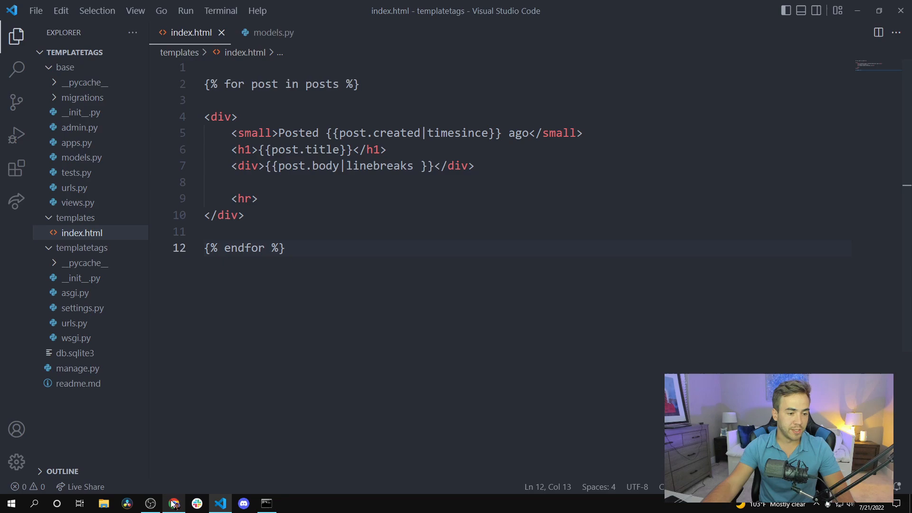
# Compare line-broken post bodies on localhost against Post object (2)'s admin edit page.
pyautogui.click(173, 503)
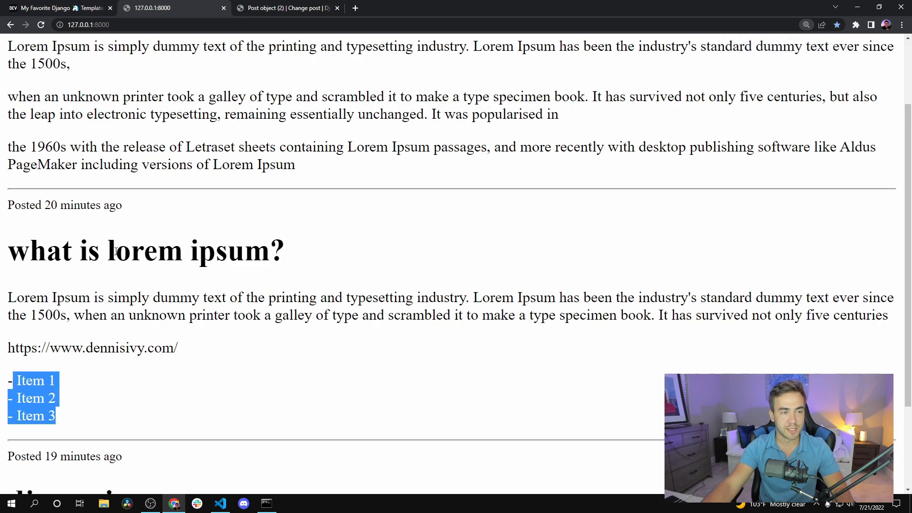
pyautogui.click(285, 8)
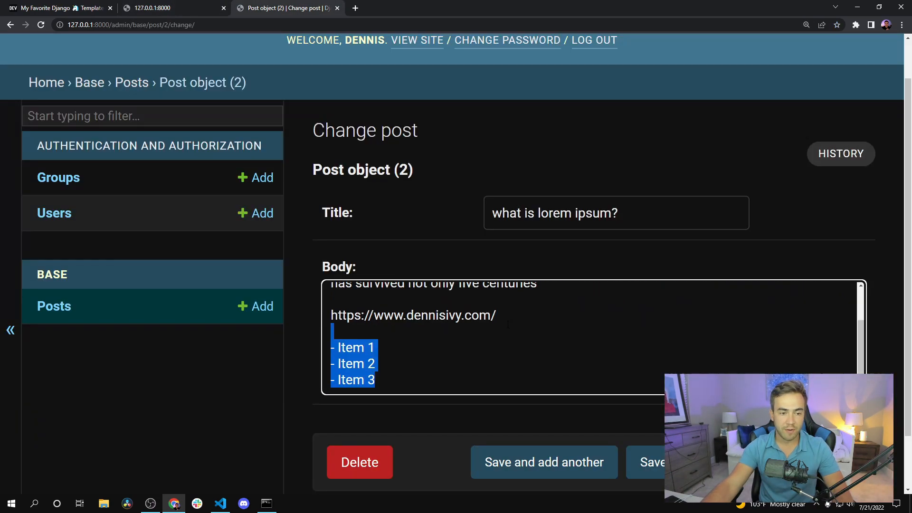
pyautogui.click(169, 7)
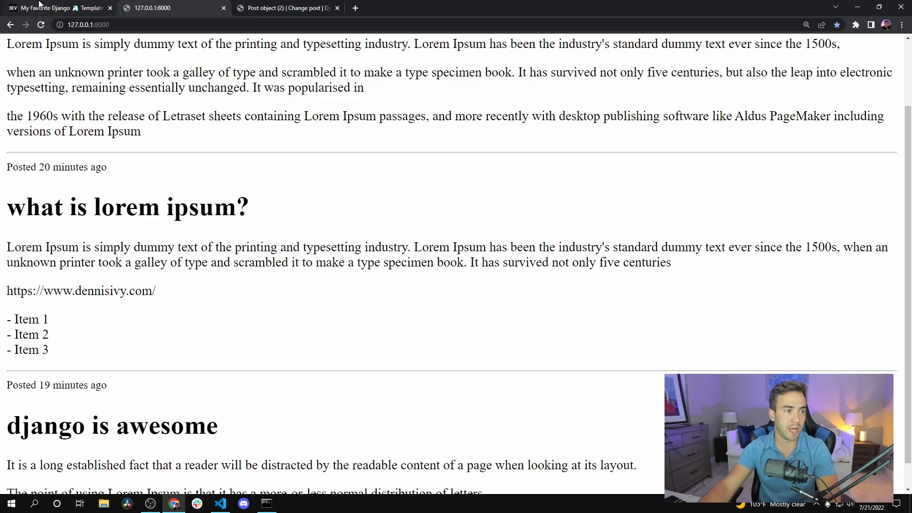
pyautogui.click(55, 8)
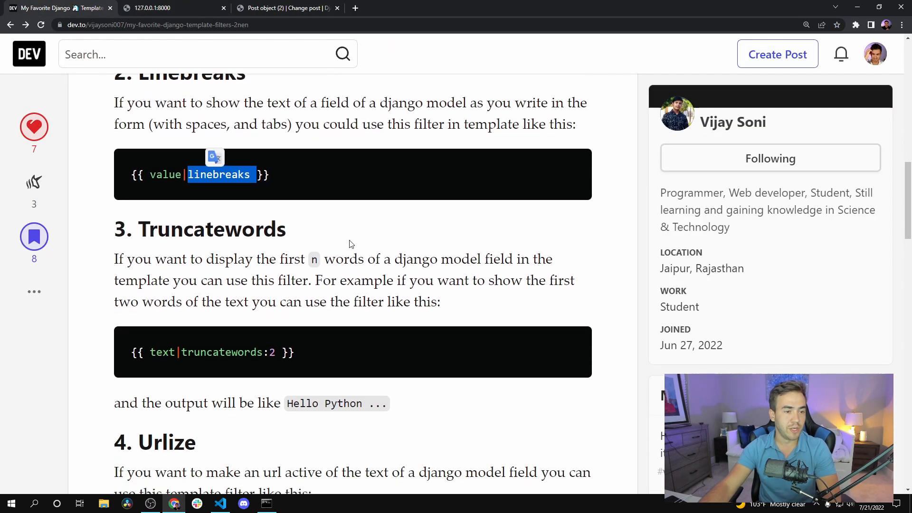
pyautogui.click(285, 7)
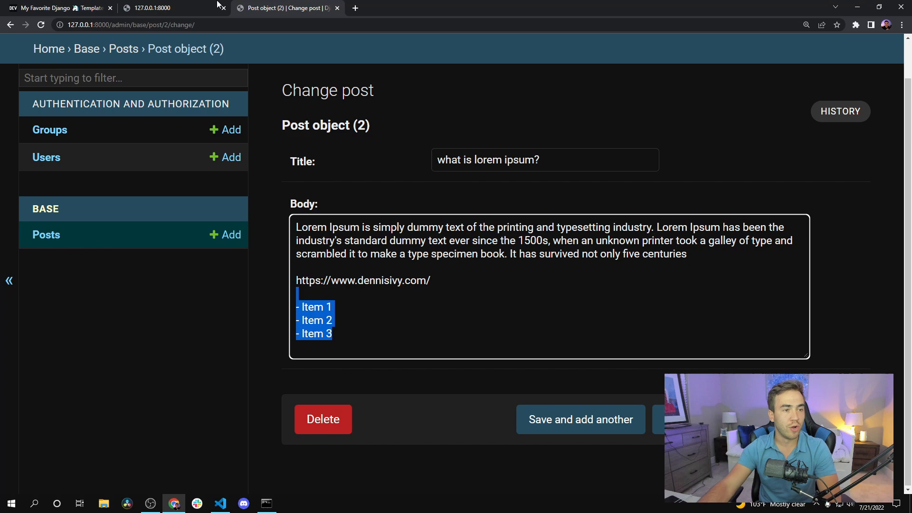
pyautogui.click(157, 8)
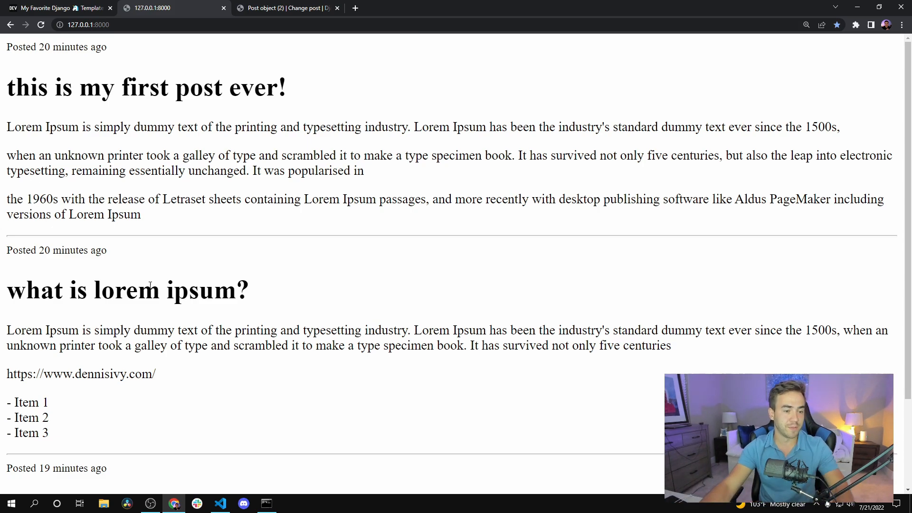
pyautogui.click(58, 7)
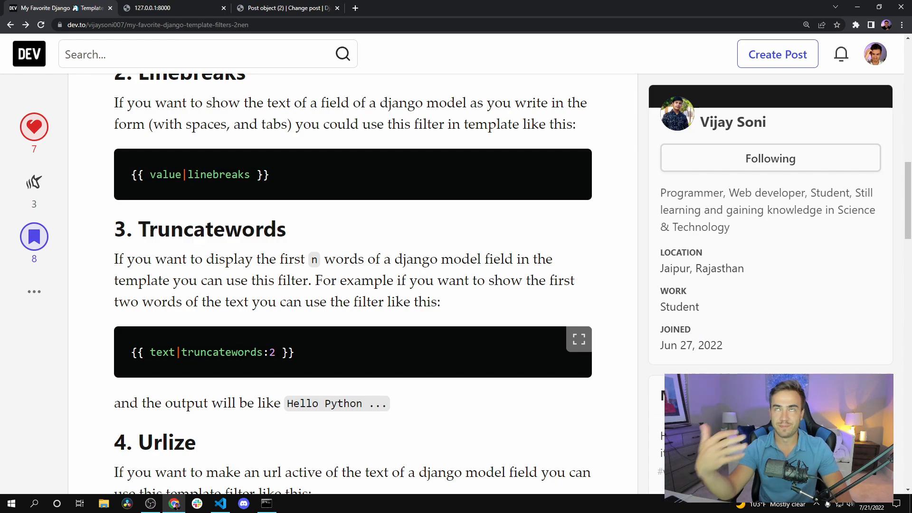
# Highlight ':2' and 'truncatewords' in the article's example, then return to VS Code.
pyautogui.doubleClick(222, 352)
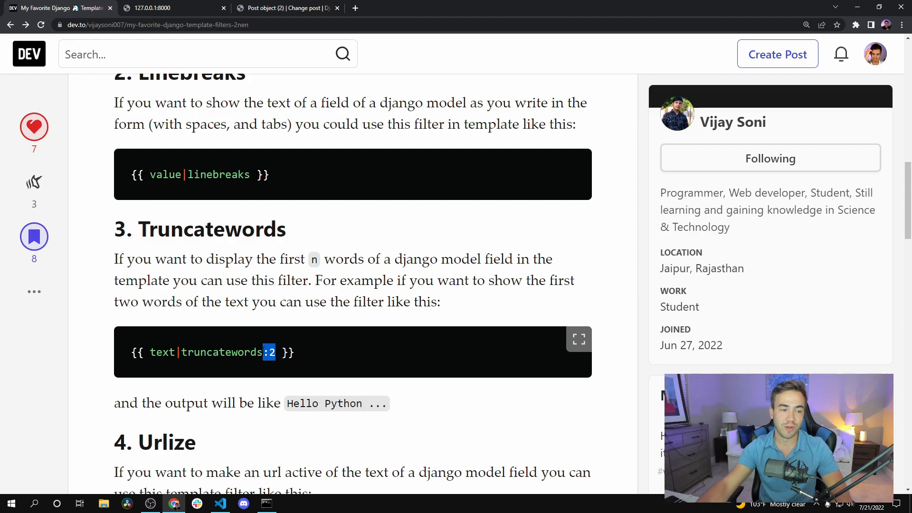
pyautogui.doubleClick(222, 352)
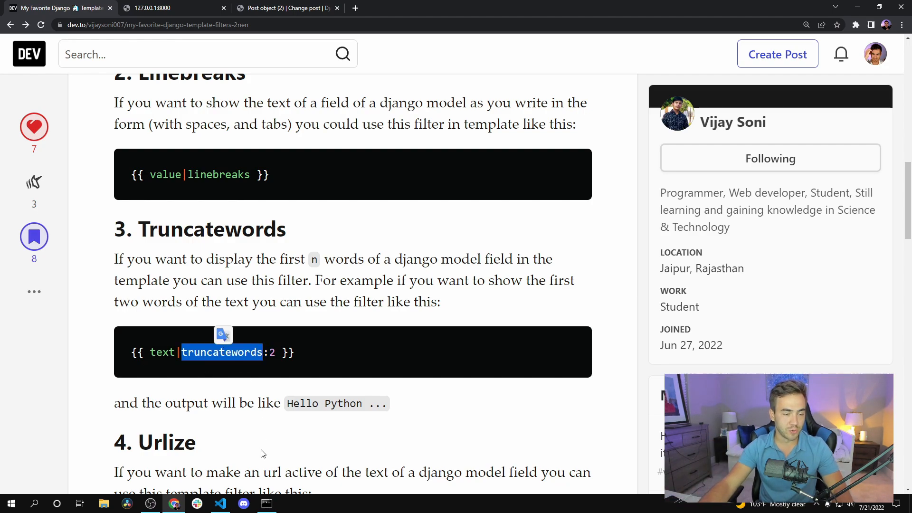
pyautogui.click(220, 504)
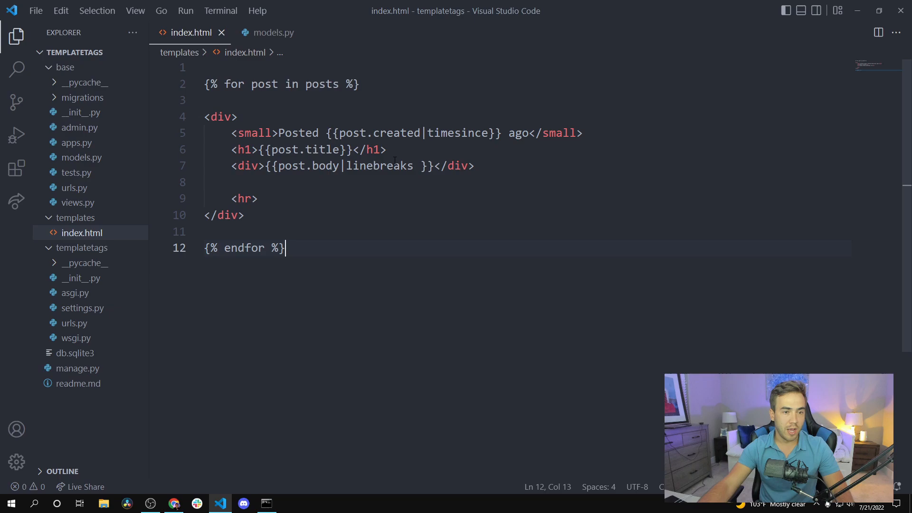
# Append |truncatewords:20 after linebreaks in the post.body expression and switch to Chrome.
pyautogui.click(412, 166)
pyautogui.write('|')
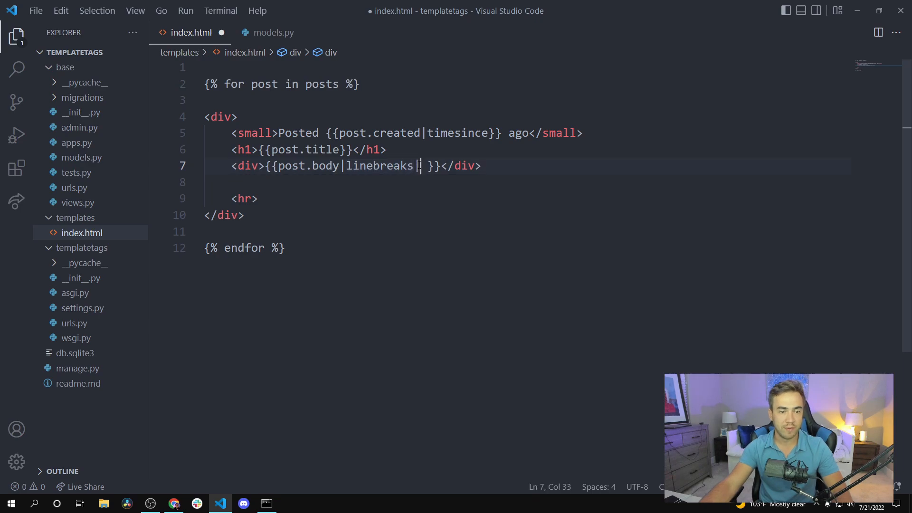
pyautogui.write('truncatewords:')
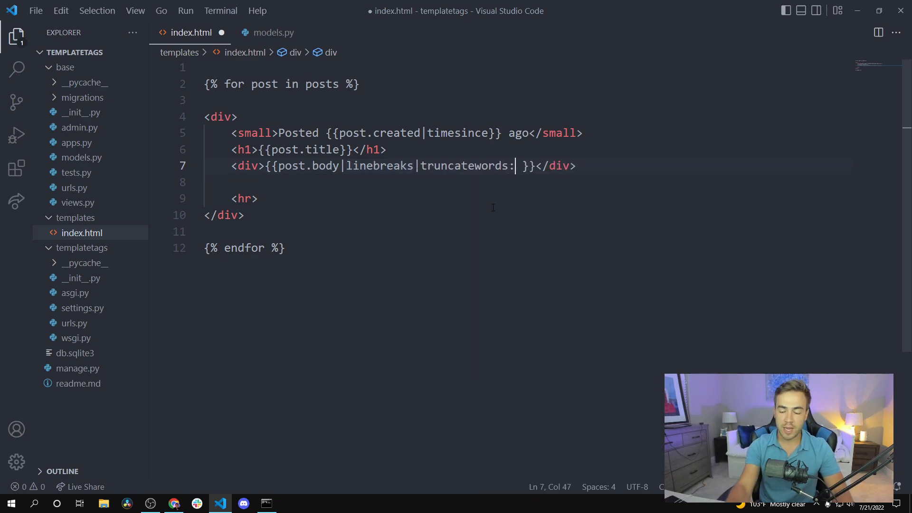
pyautogui.write('20')
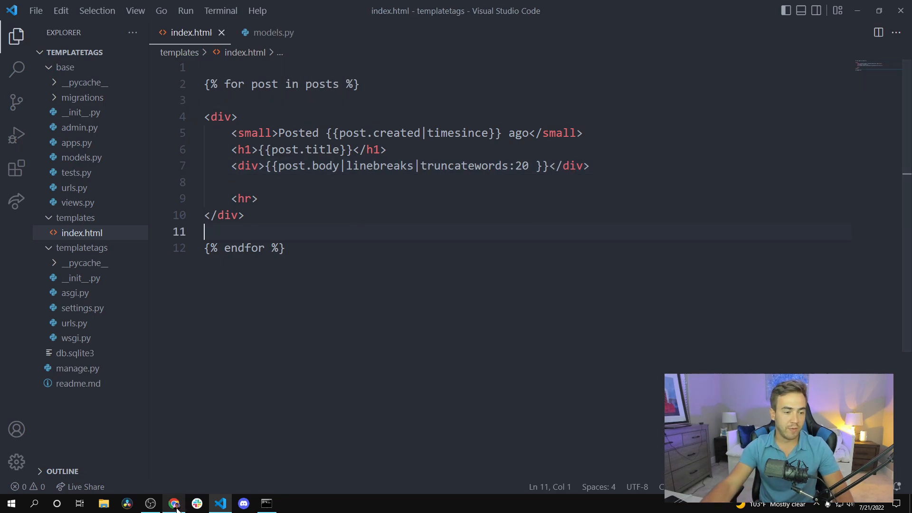
pyautogui.click(173, 503)
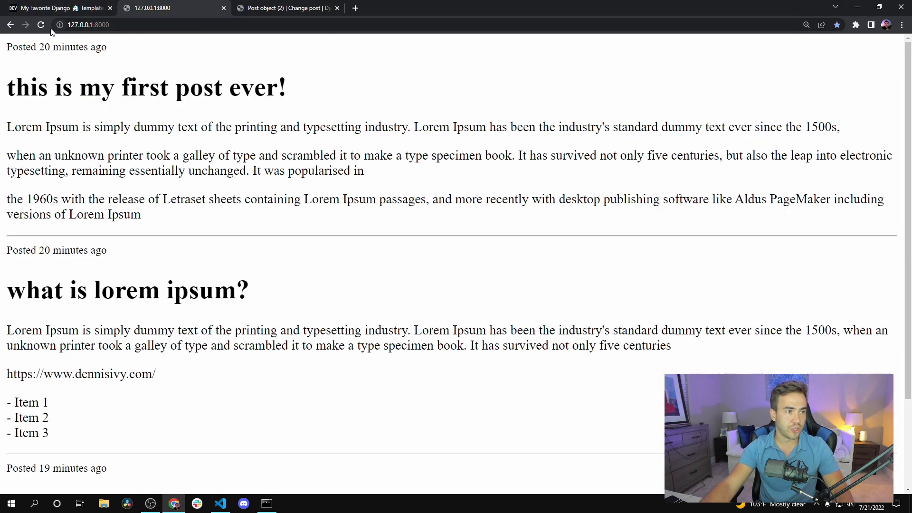
# Verify 20-word bodies with ellipses, remove truncatewords:20, and open Post object (2)'s admin page.
pyautogui.click(41, 24)
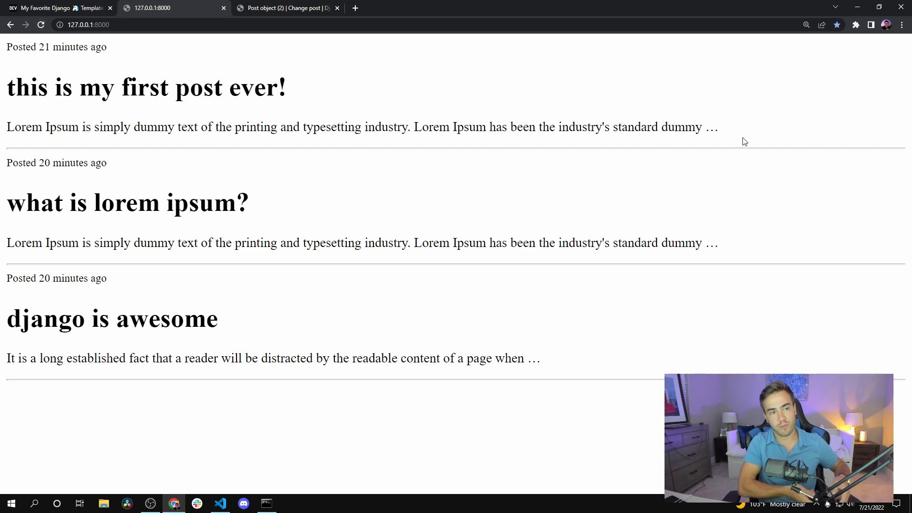
pyautogui.moveTo(735, 137)
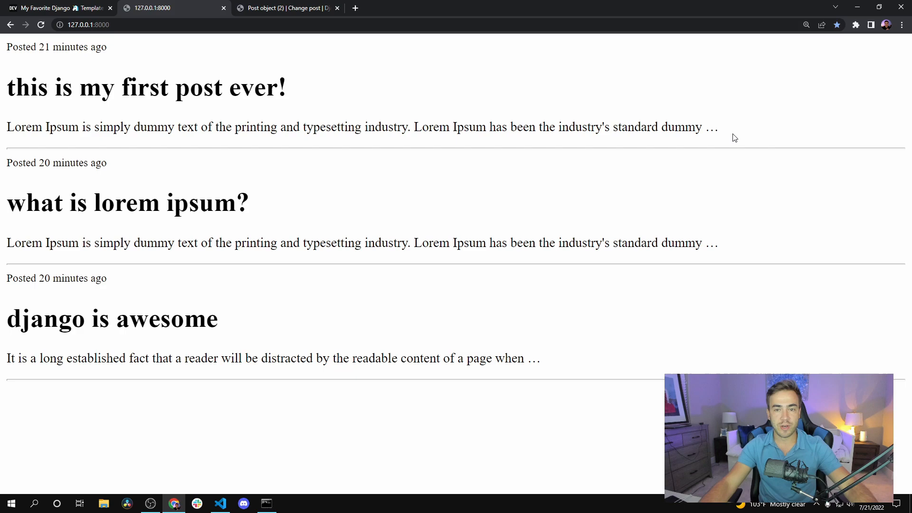
pyautogui.doubleClick(712, 126)
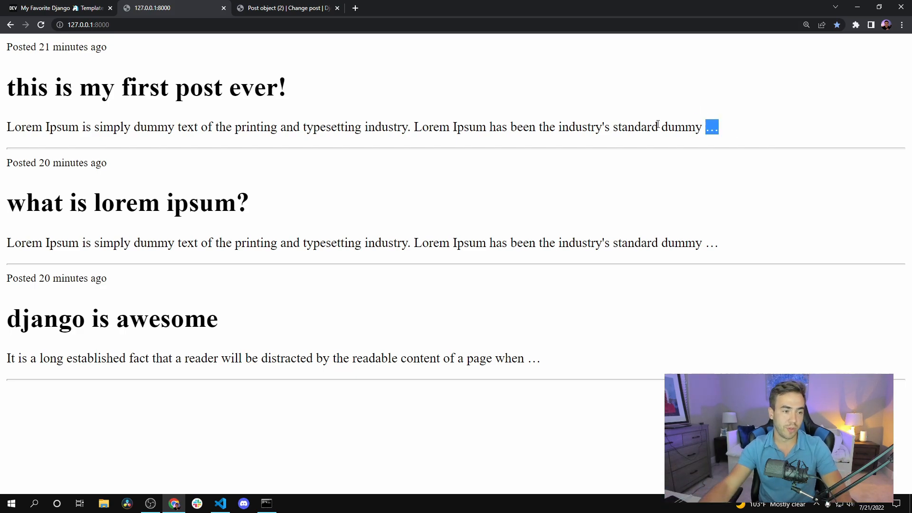
pyautogui.click(220, 503)
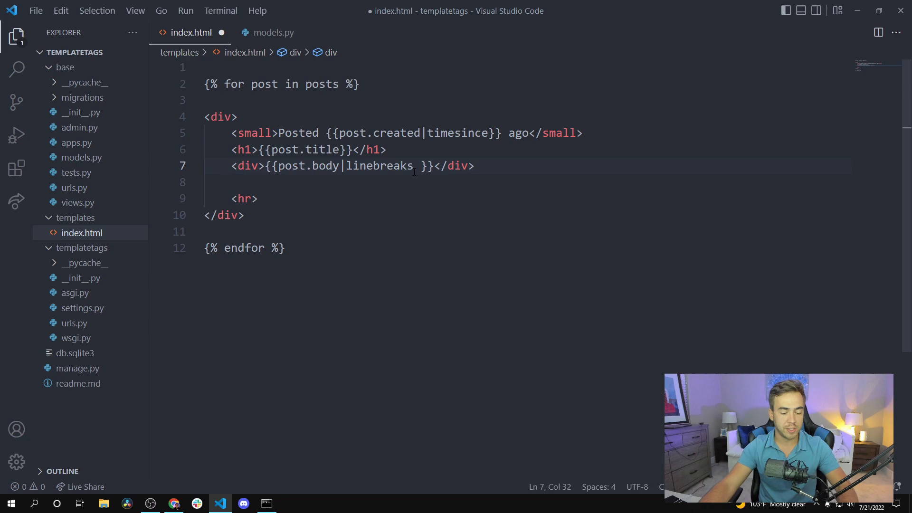
pyautogui.click(174, 503)
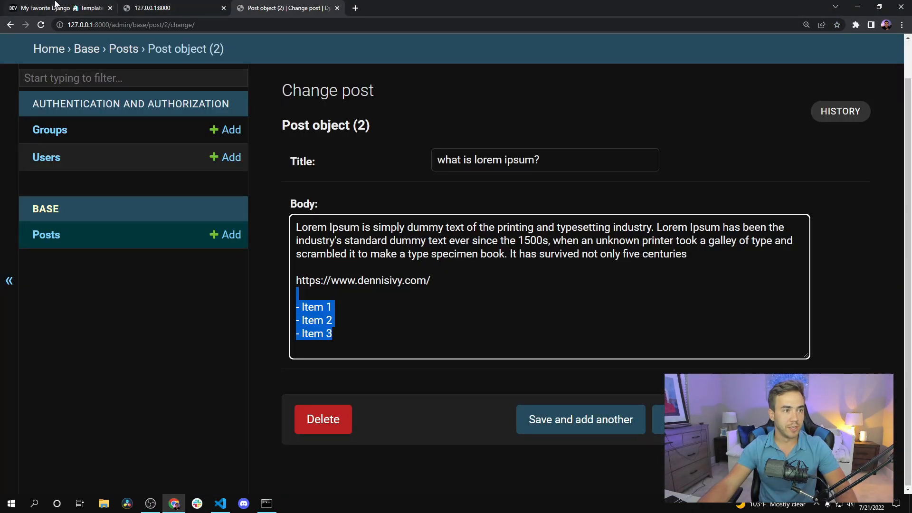
# Read the dev.to Urlize section, then return to the 127.0.0.1:8000 posts tab.
pyautogui.click(58, 8)
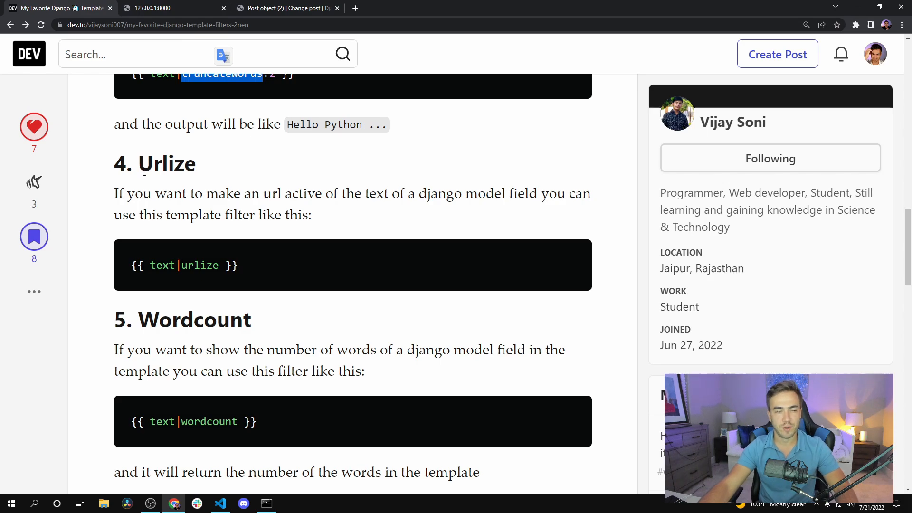
pyautogui.moveTo(285, 250)
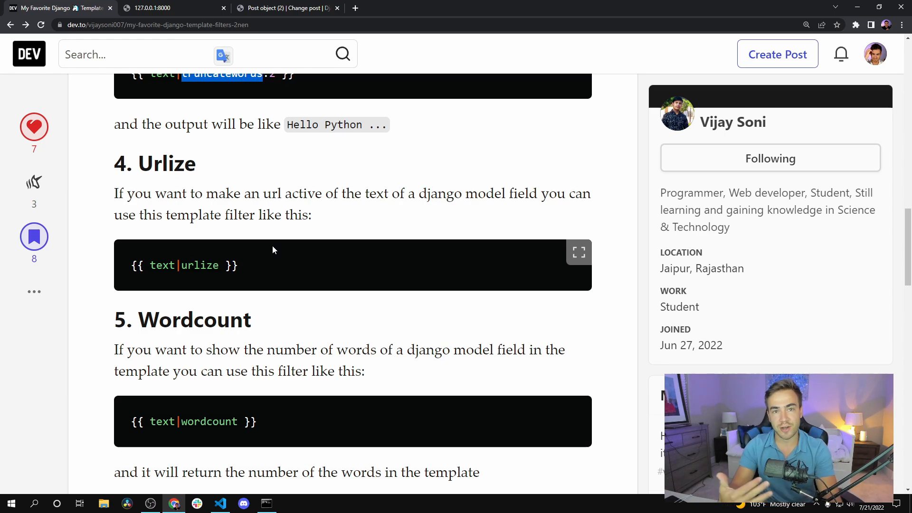
pyautogui.moveTo(253, 4)
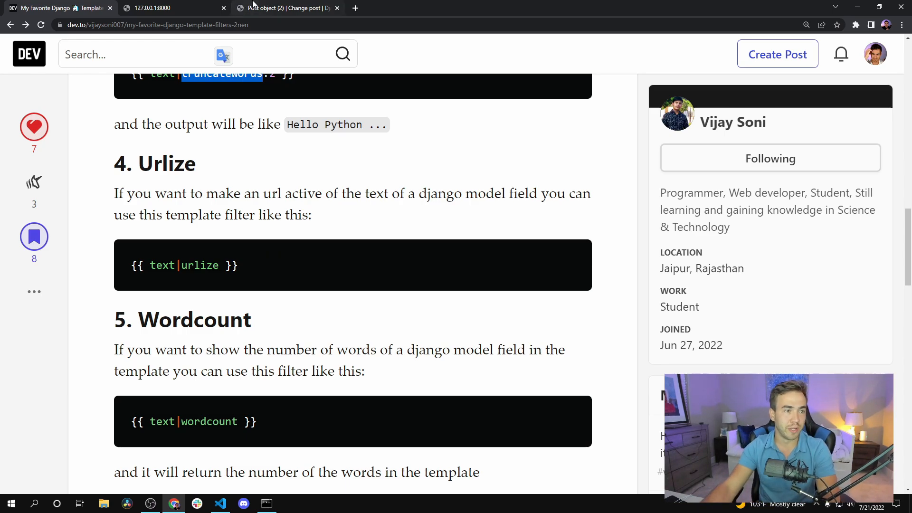
pyautogui.click(285, 7)
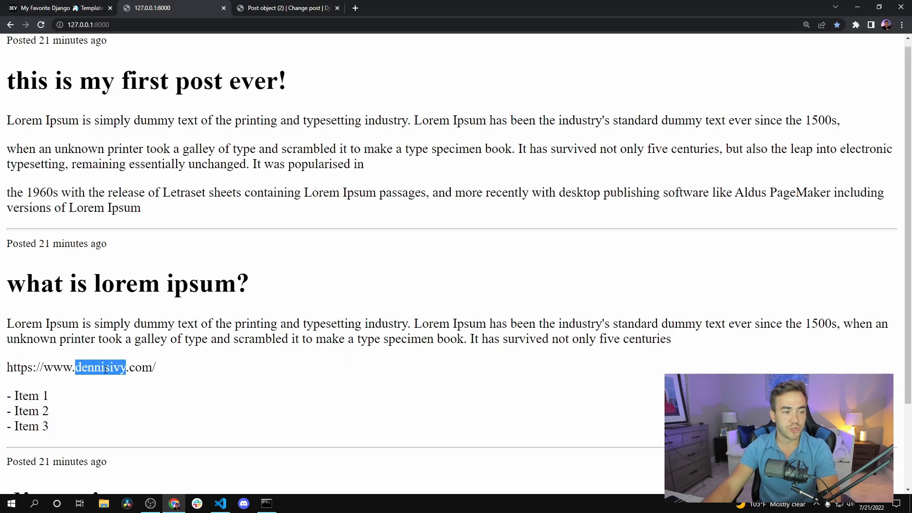
pyautogui.moveTo(116, 389)
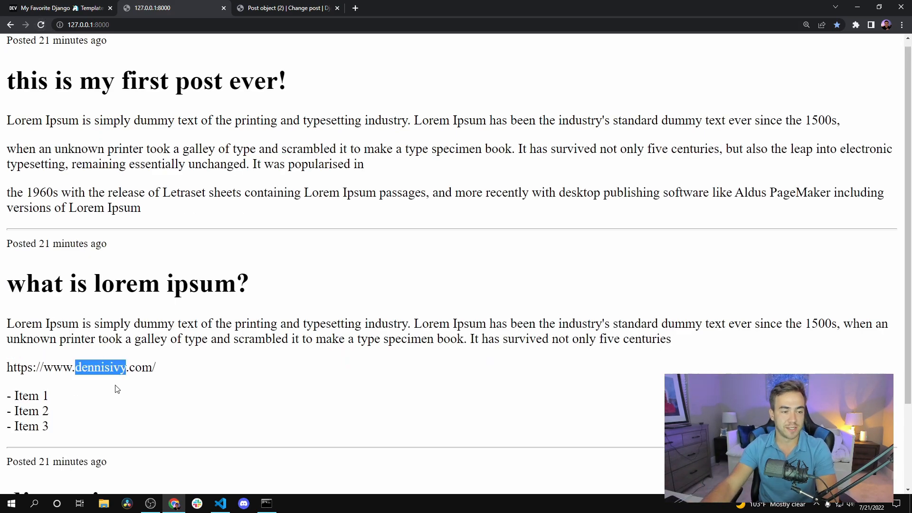
# Confirm the post's URL and admin body are plain text, then select 'urlize' in the article.
pyautogui.doubleClick(57, 367)
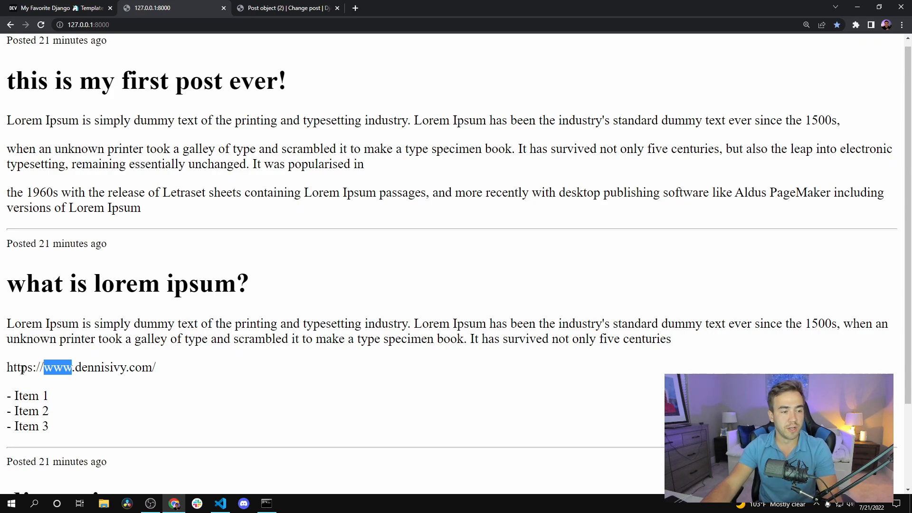
pyautogui.doubleClick(16, 367)
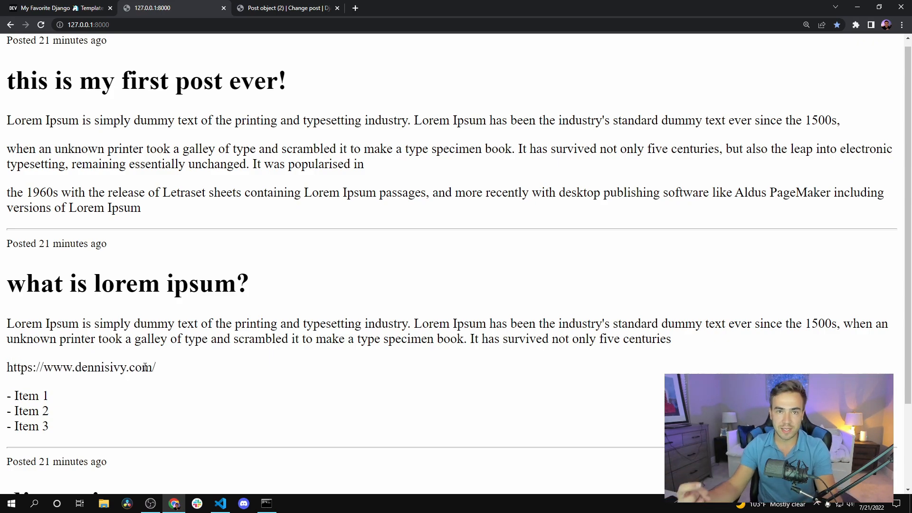
pyautogui.click(285, 8)
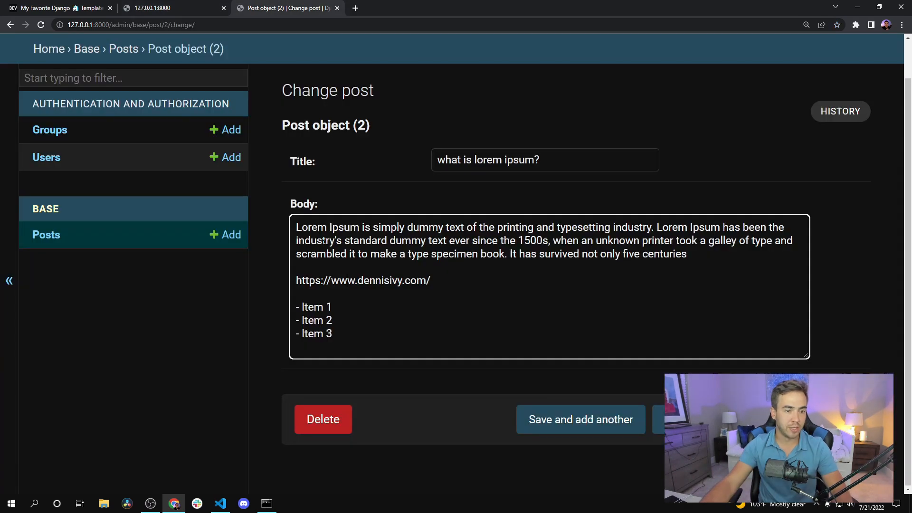
pyautogui.click(58, 8)
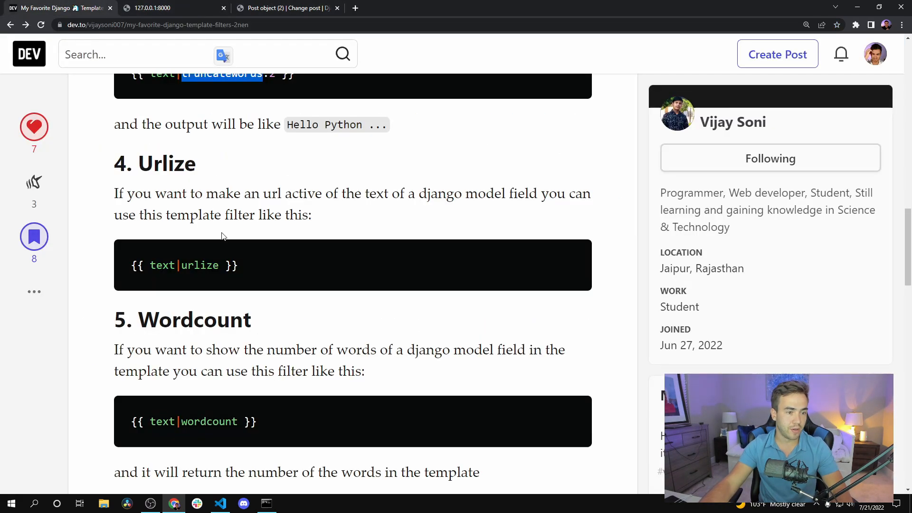
pyautogui.doubleClick(199, 265)
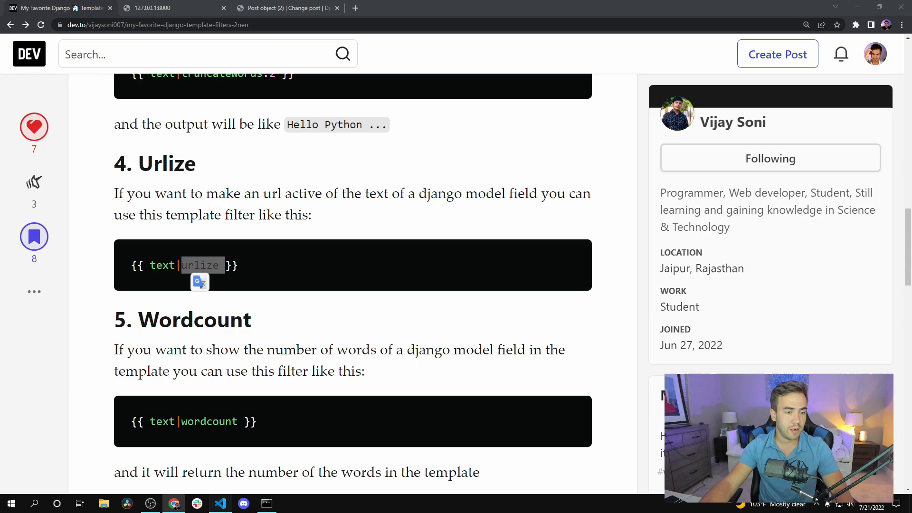
# Chain |urlize after linebreaks, see dennisivy.com linked, then scroll the article to Wordcount.
pyautogui.click(220, 503)
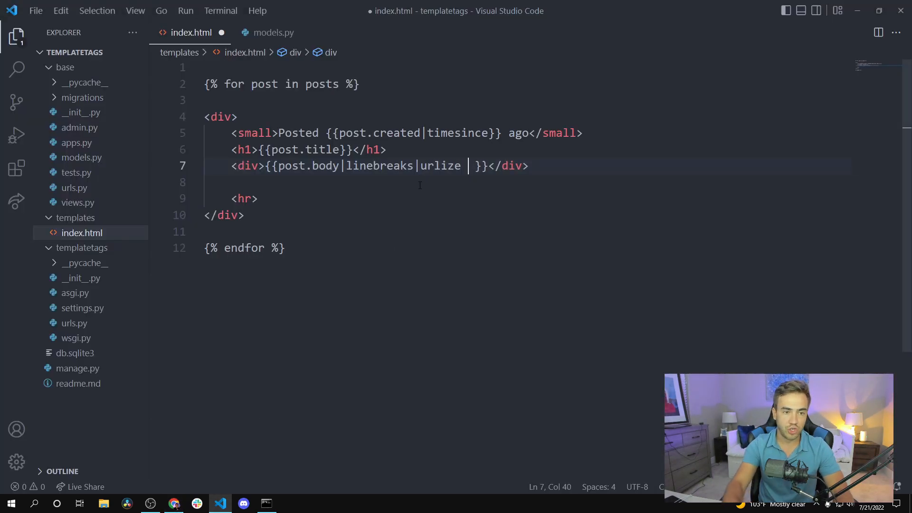
pyautogui.click(174, 502)
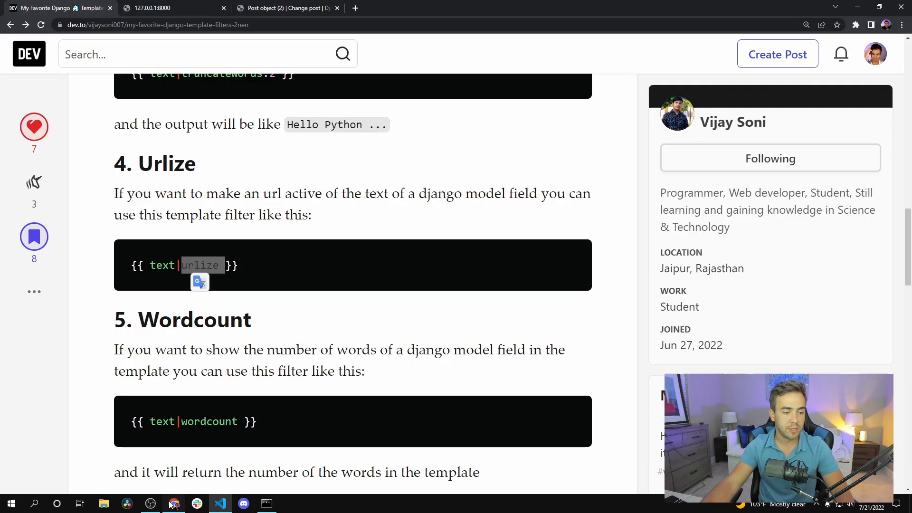
pyautogui.click(151, 7)
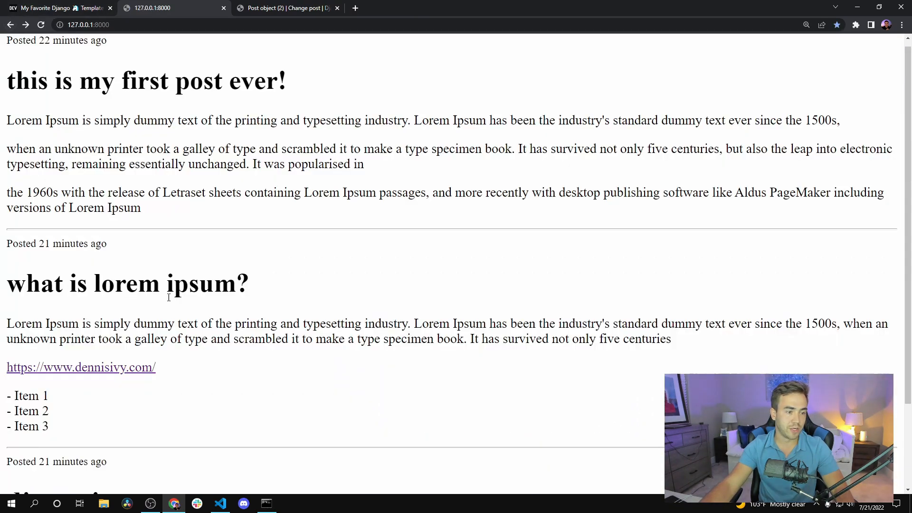
pyautogui.click(58, 8)
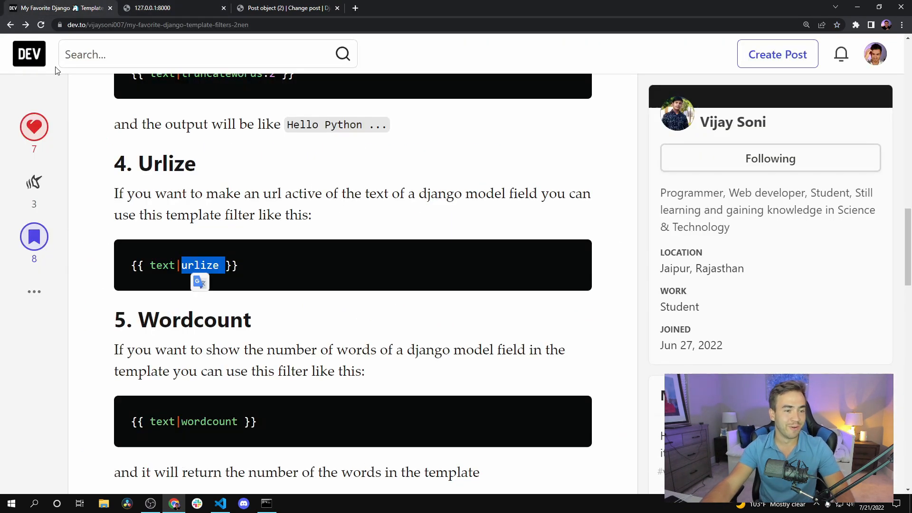
pyautogui.scroll(-3)
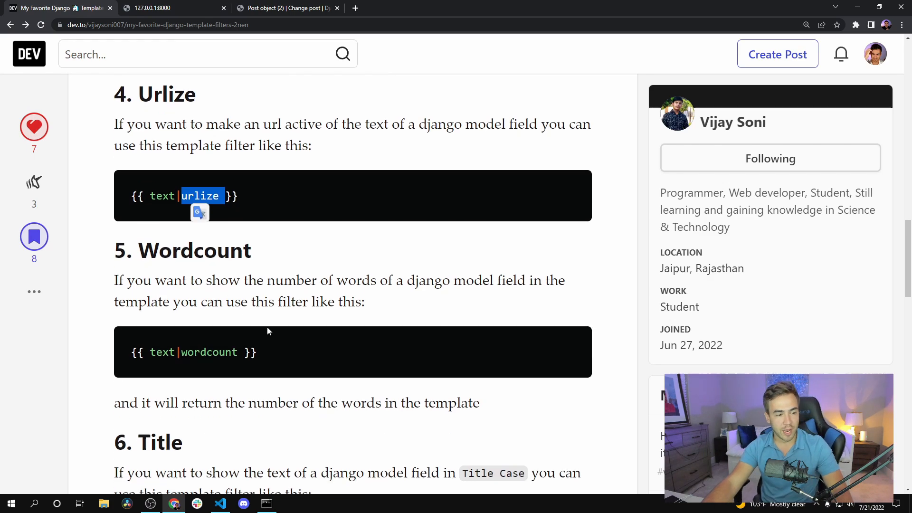
pyautogui.scroll(-3)
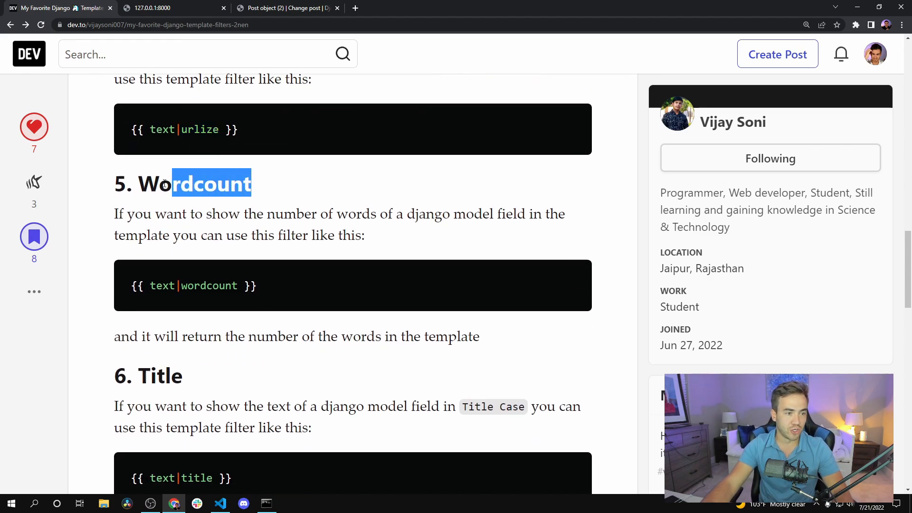
# Add 'Total words: {{post.body|wordcount}}' to index.html, checking the filter's spelling in the article.
pyautogui.click(220, 503)
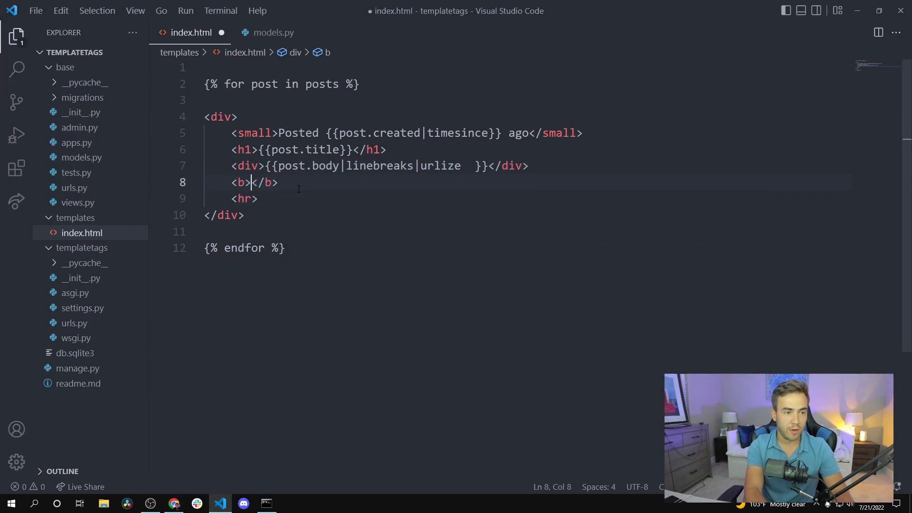
pyautogui.write('T')
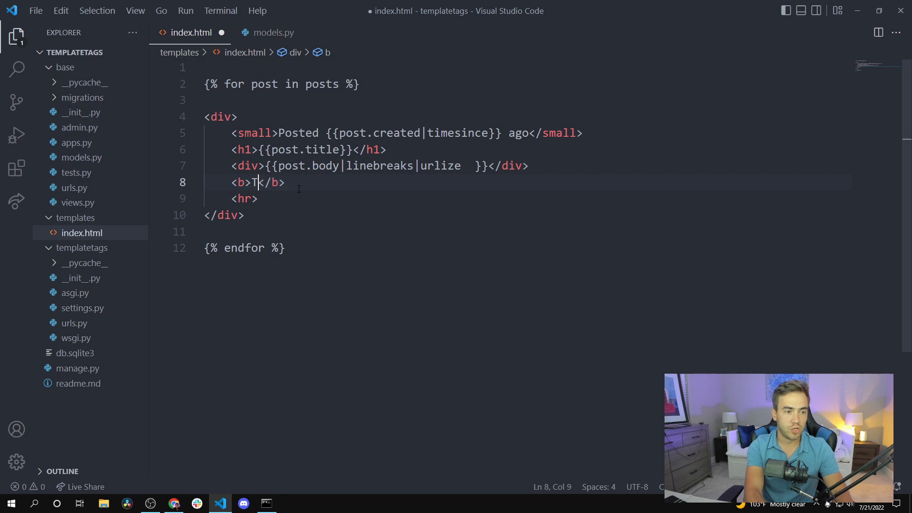
pyautogui.write('otal')
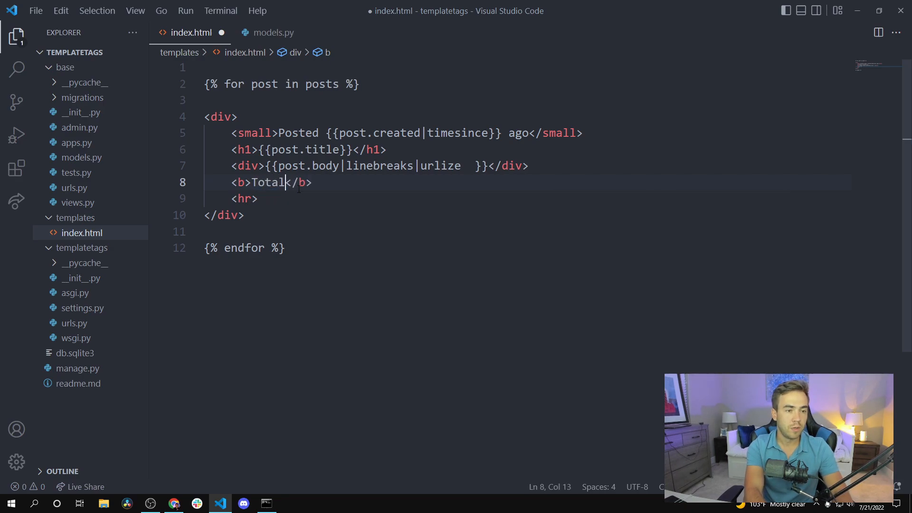
pyautogui.write('words')
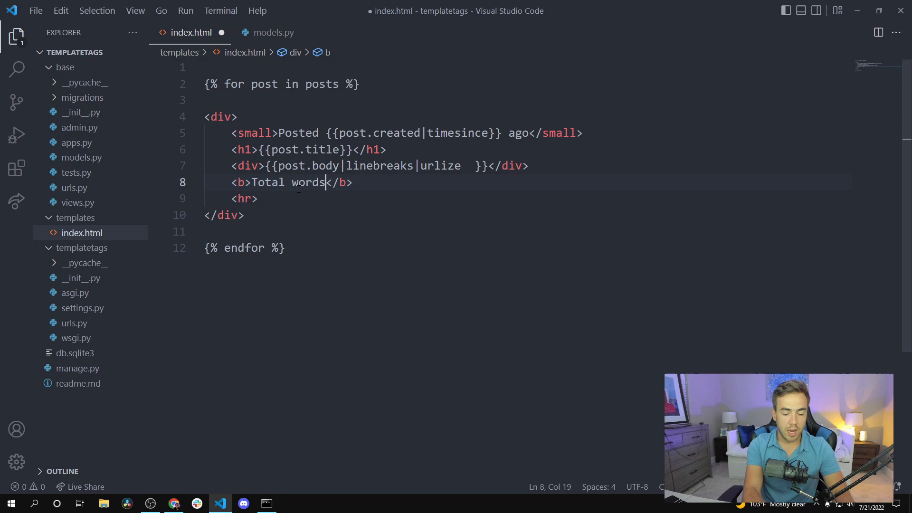
pyautogui.write(': {}')
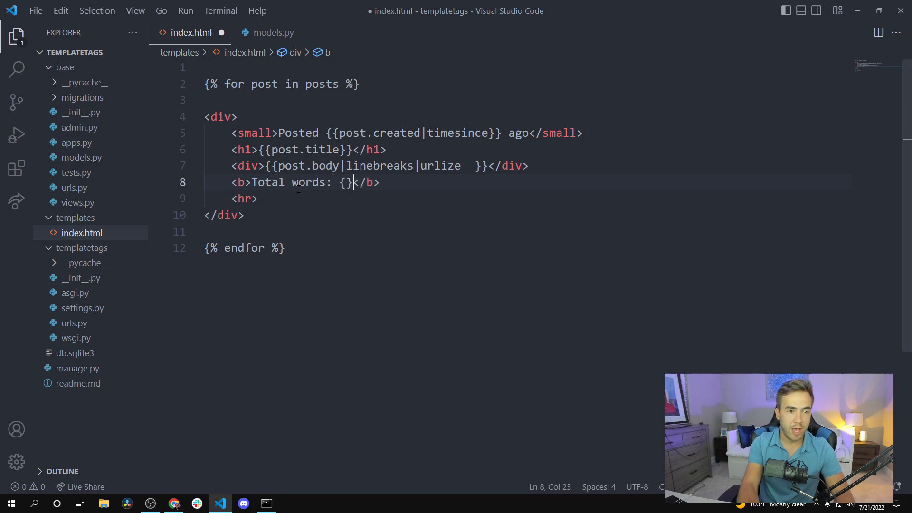
pyautogui.write('post}')
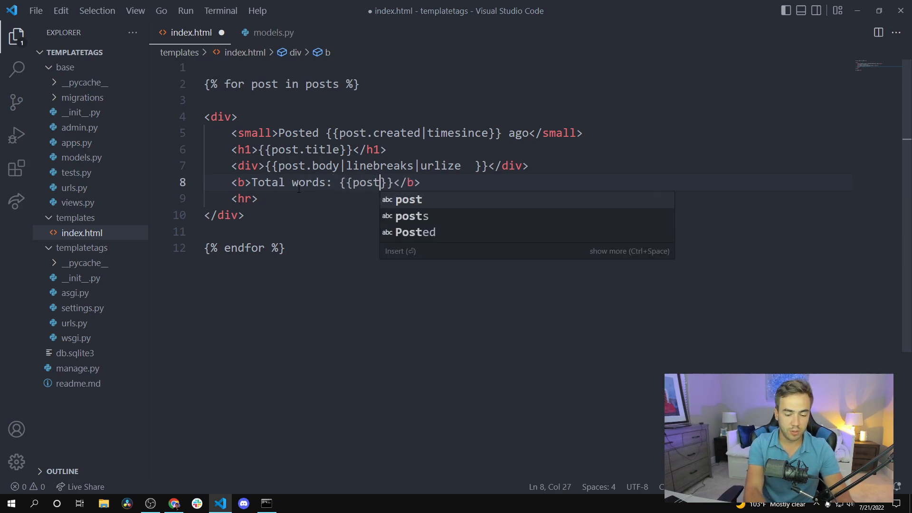
pyautogui.write('.body')
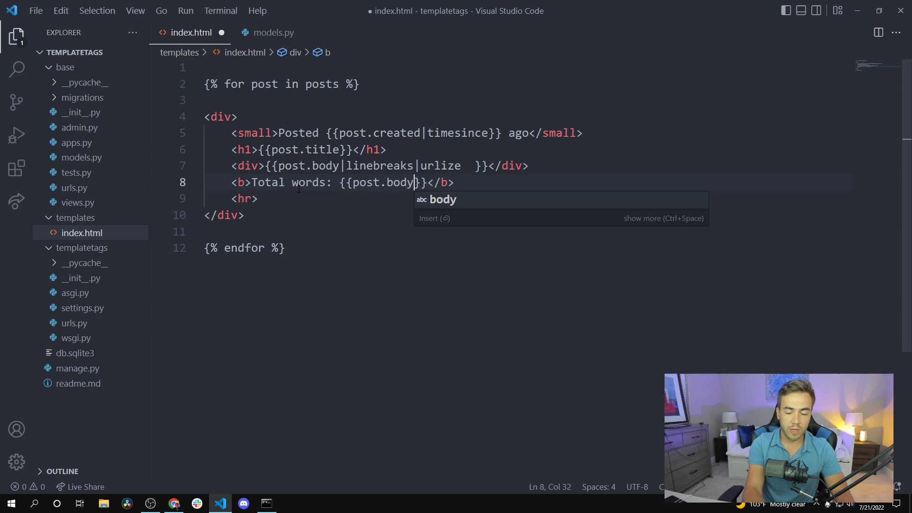
pyautogui.write('|w')
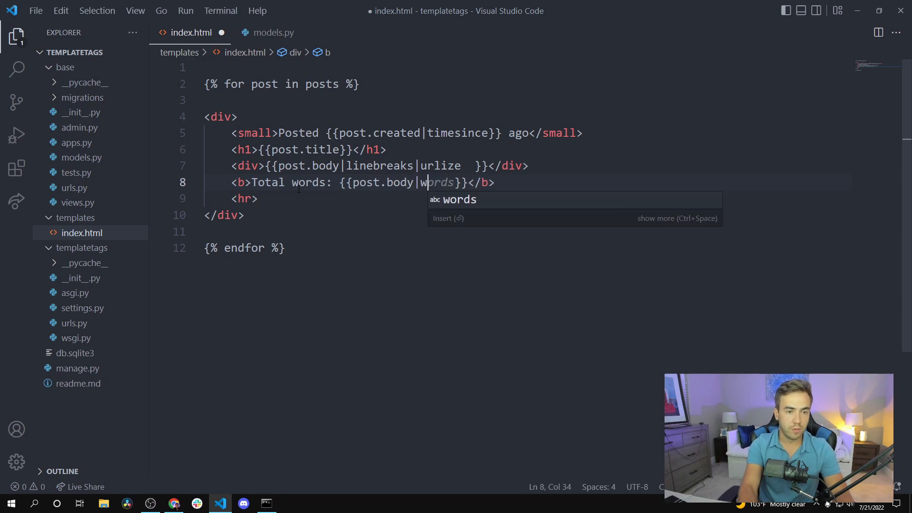
pyautogui.click(173, 503)
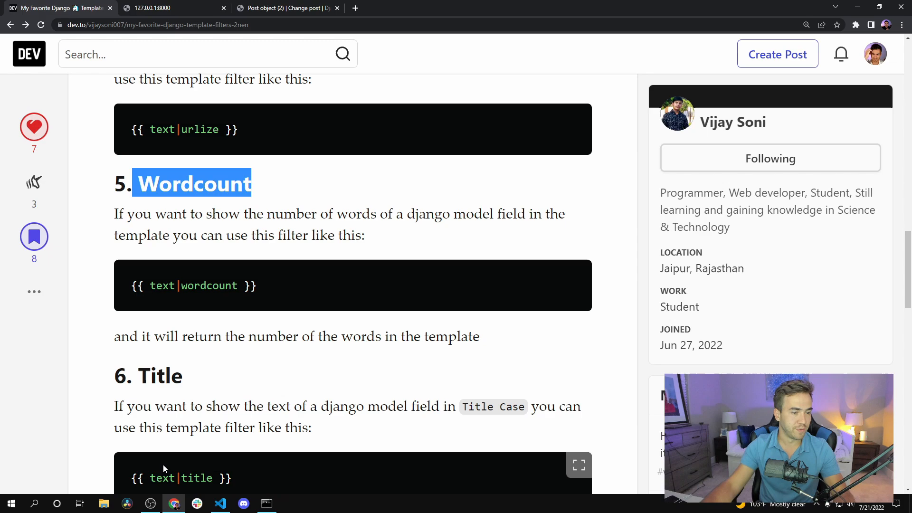
pyautogui.click(220, 503)
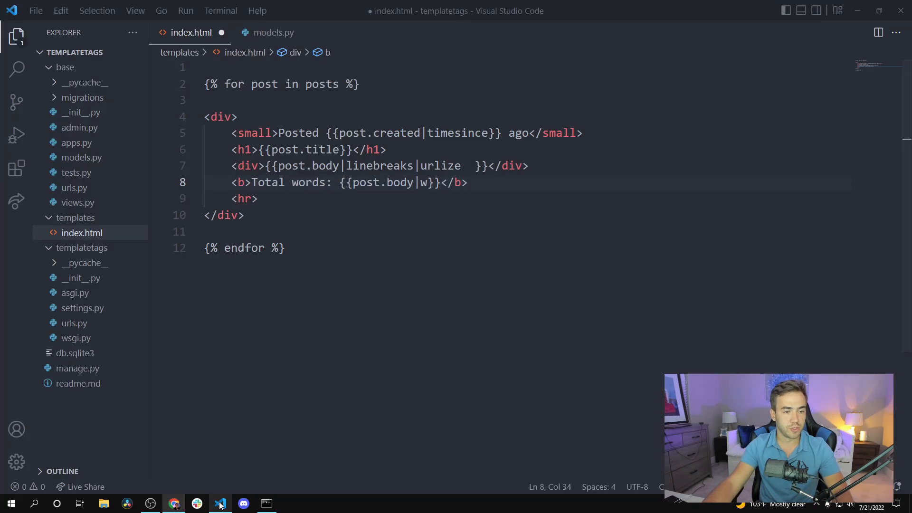
pyautogui.write('ordcount')
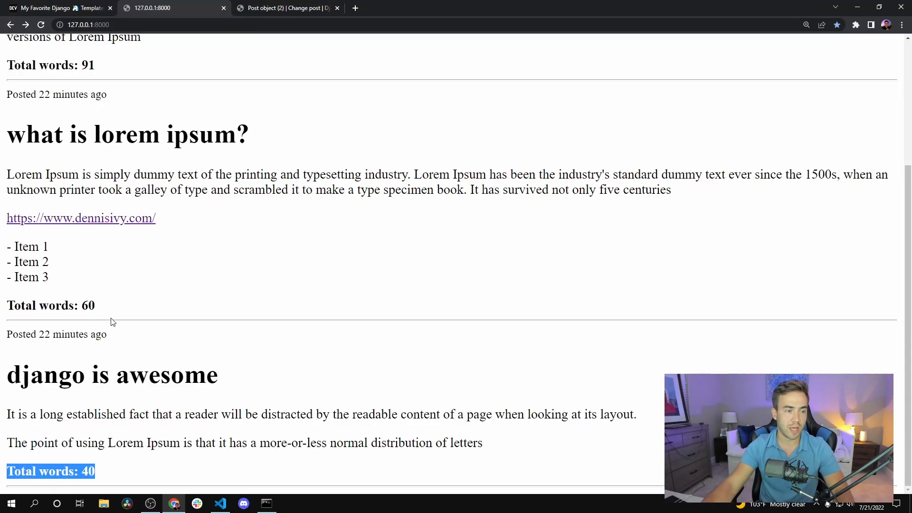
# Read the article's Title filter section, recheck the lowercase post titles, and return to index.html.
pyautogui.click(55, 8)
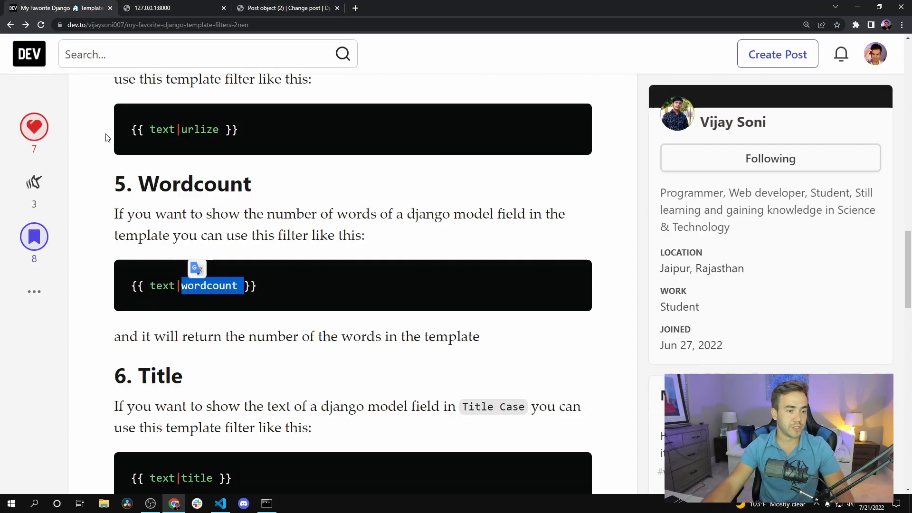
pyautogui.scroll(-3)
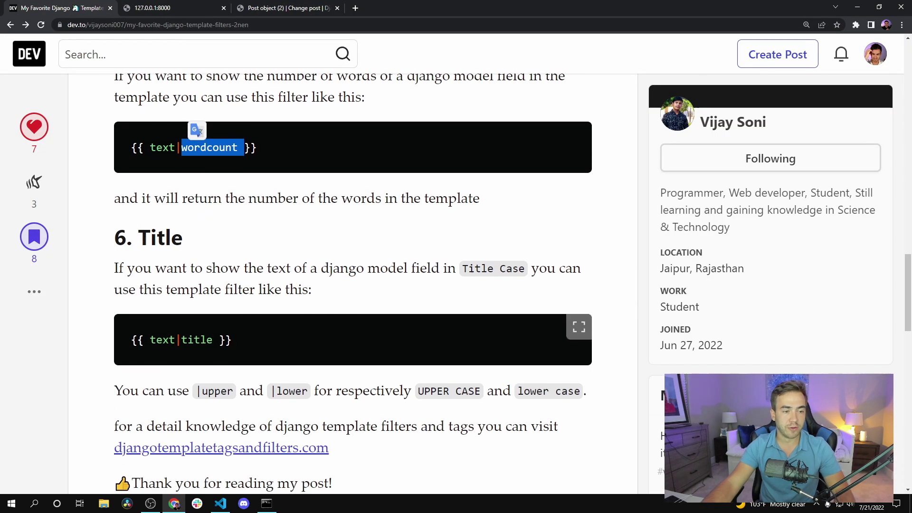
pyautogui.scroll(-3)
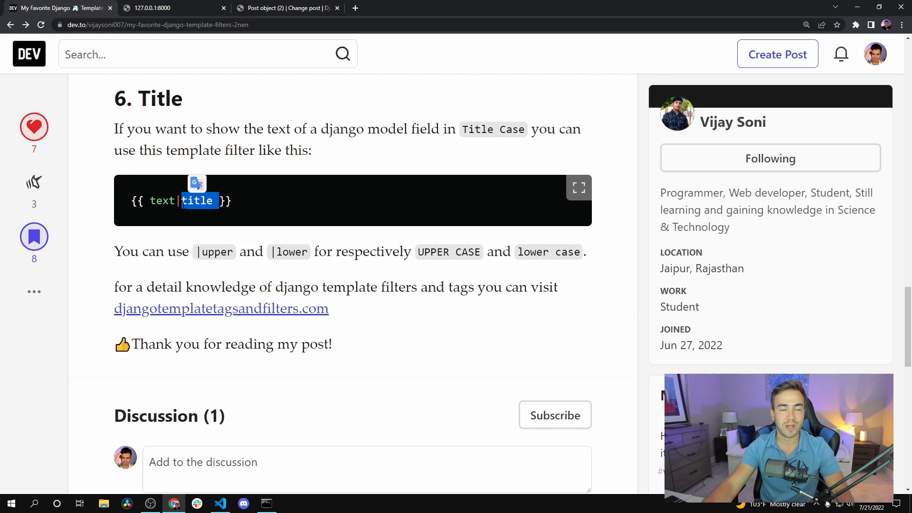
pyautogui.click(154, 7)
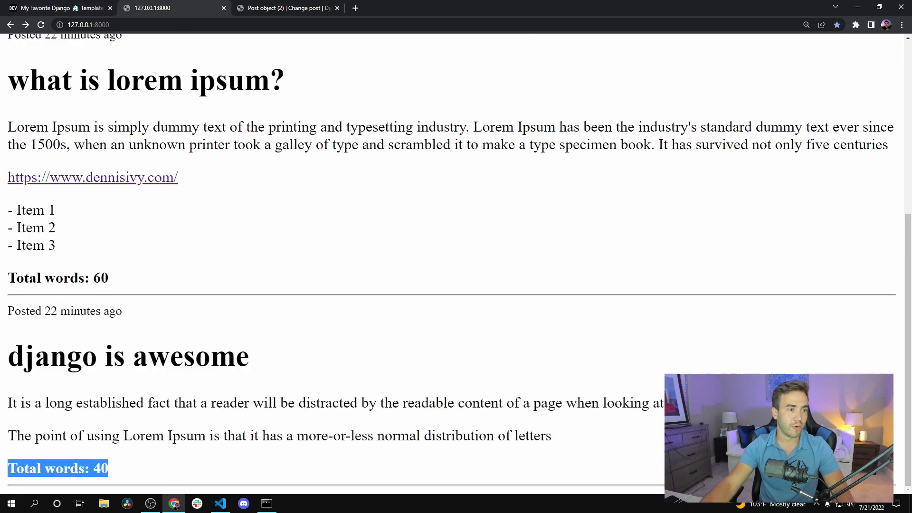
pyautogui.scroll(3)
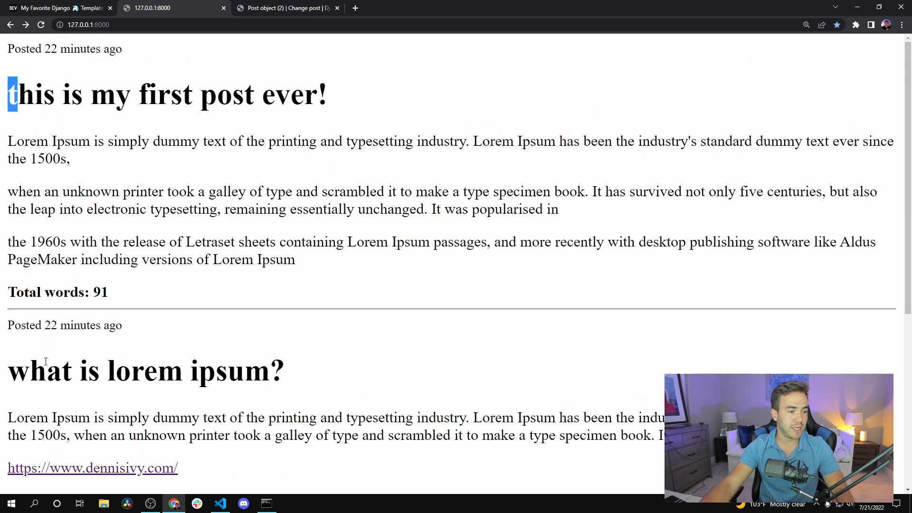
pyautogui.click(219, 503)
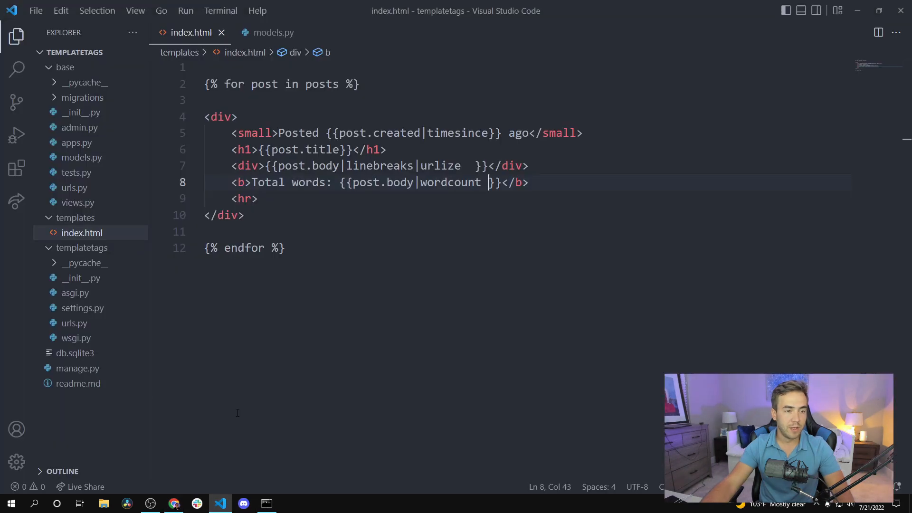
# Append the |title filter to post.title on line 6 of index.html.
pyautogui.click(340, 150)
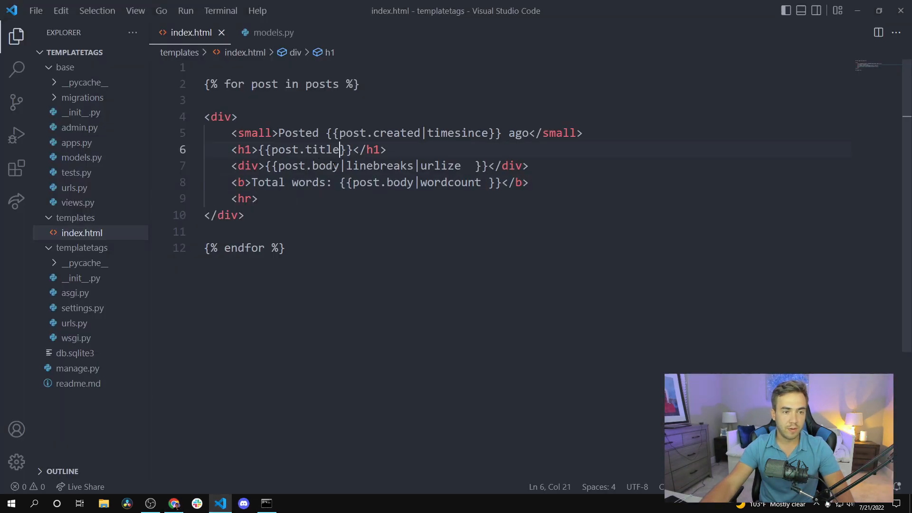
pyautogui.write('|')
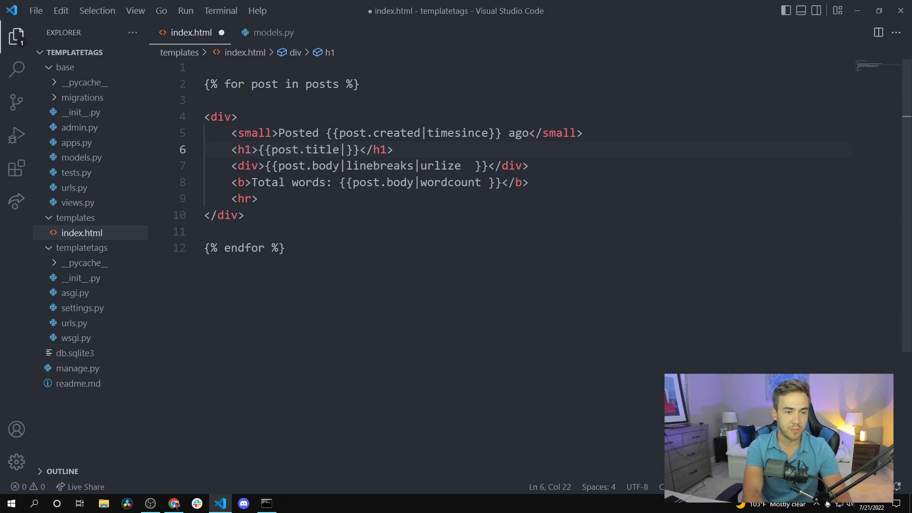
pyautogui.write('ti')
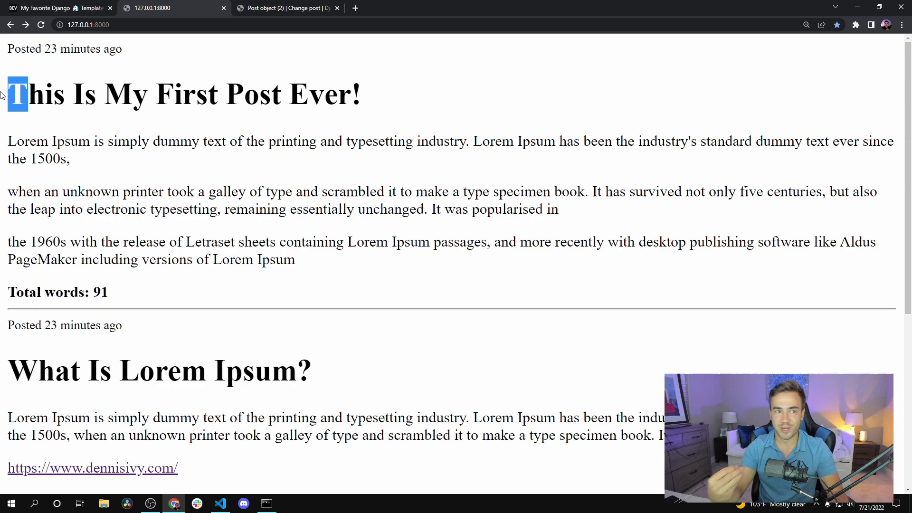
# Scroll the dev.to article and follow its djangotemplatetagsandfilters.com link.
pyautogui.click(58, 7)
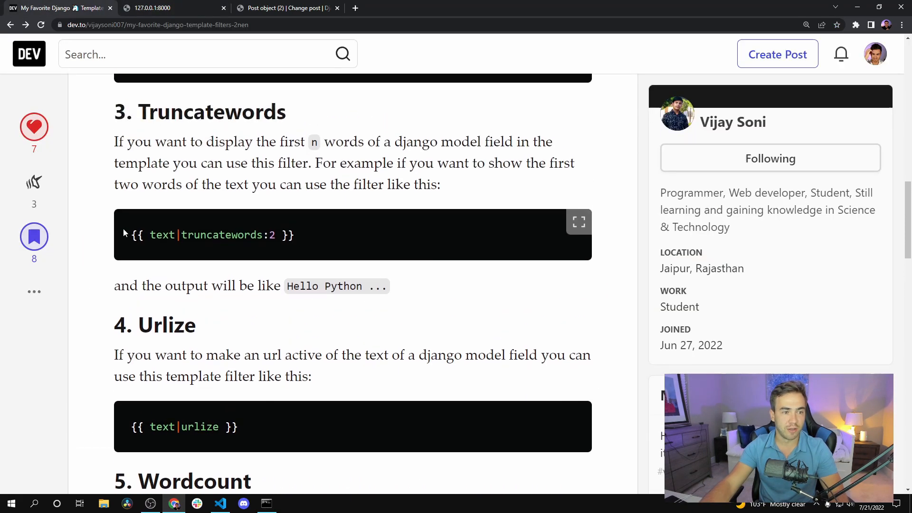
pyautogui.scroll(3)
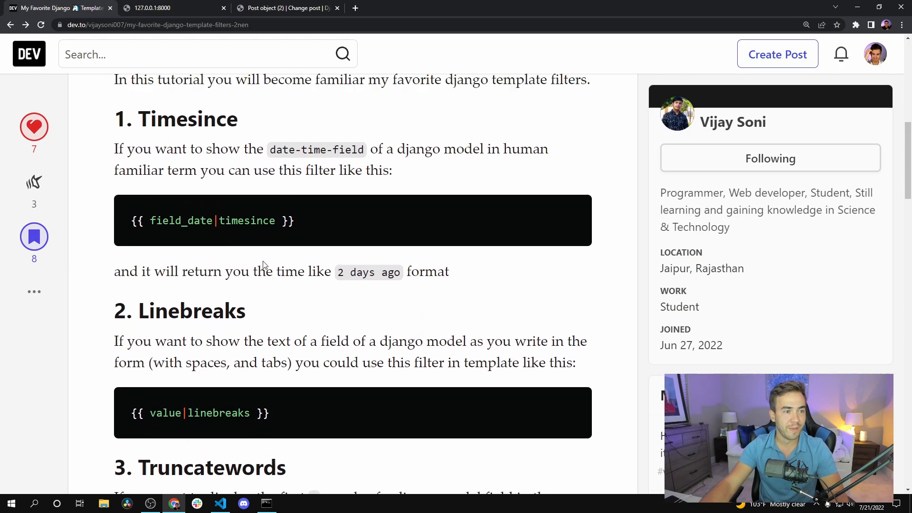
pyautogui.scroll(3)
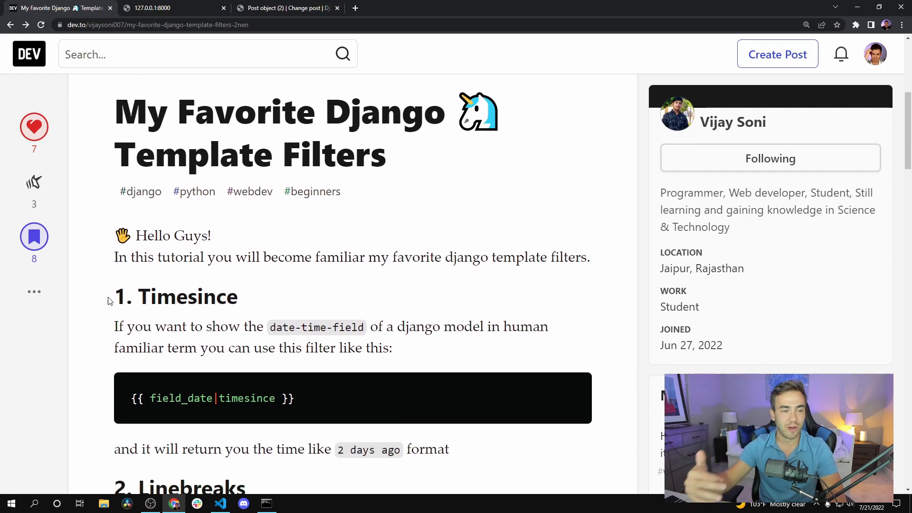
pyautogui.scroll(-3)
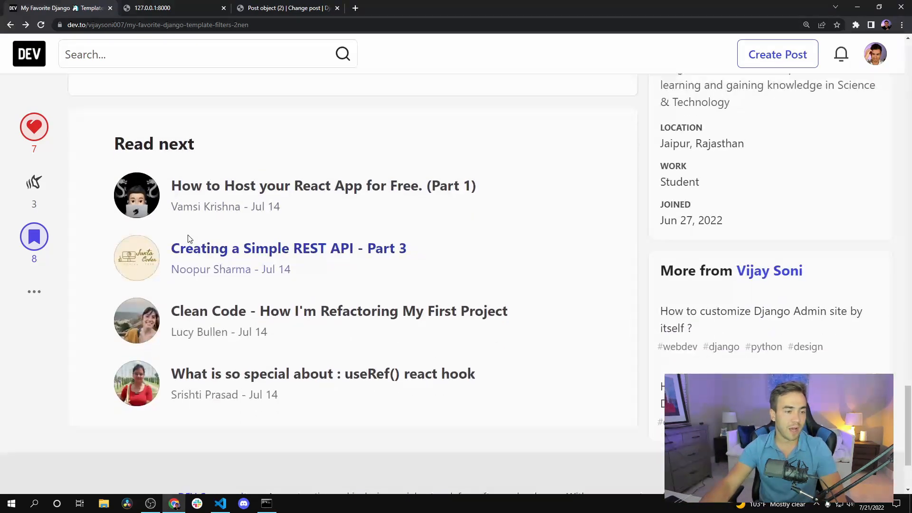
pyautogui.click(220, 343)
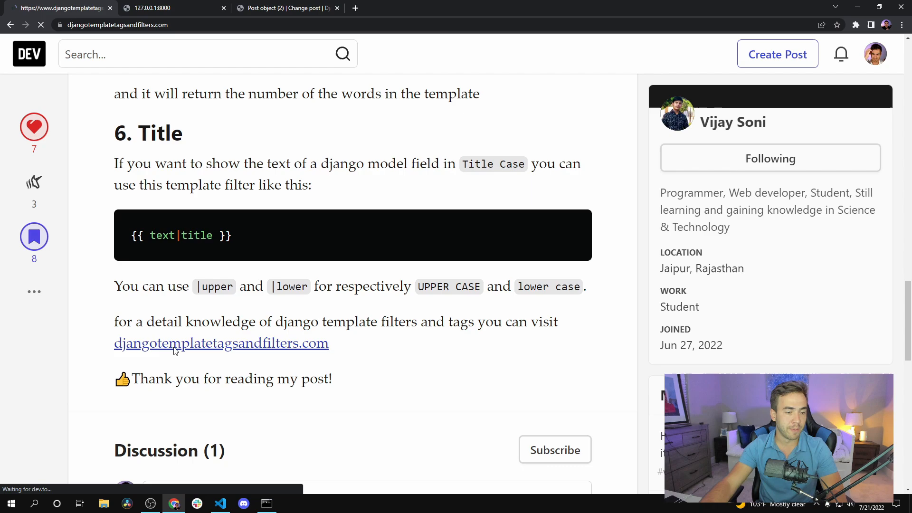
# Browse the site's filter list past wordcount and timesince, then view the Title Case posts.
pyautogui.click(221, 343)
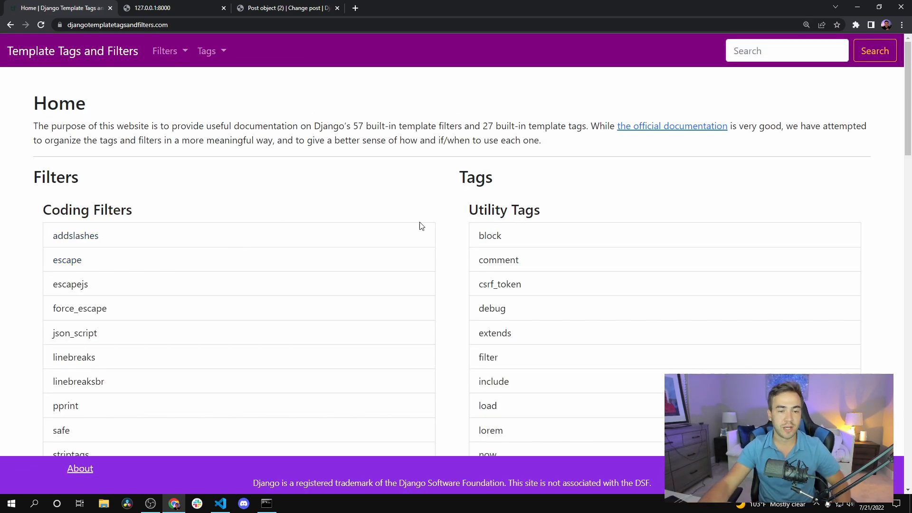
pyautogui.scroll(-3)
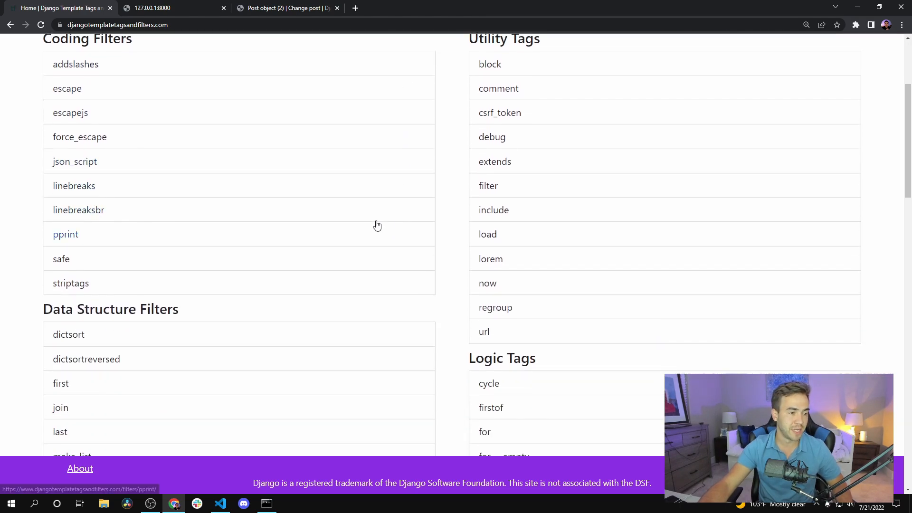
pyautogui.scroll(-3)
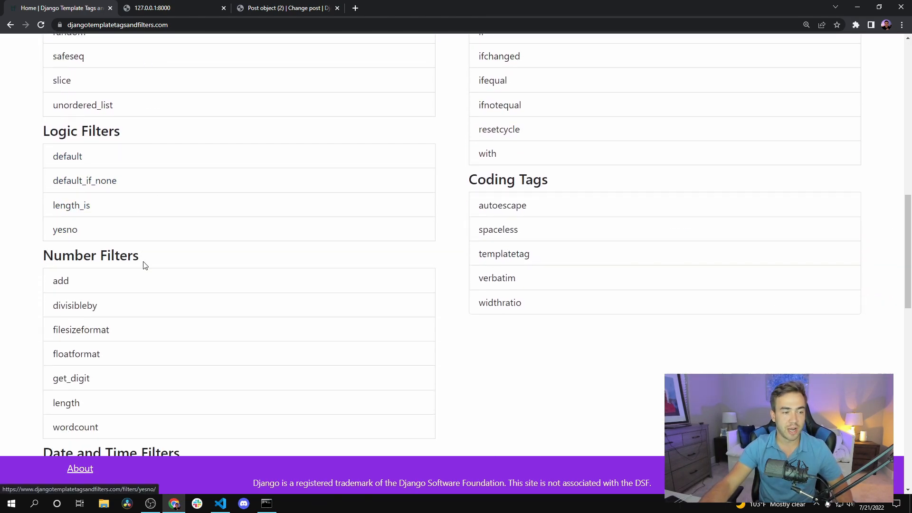
pyautogui.scroll(-3)
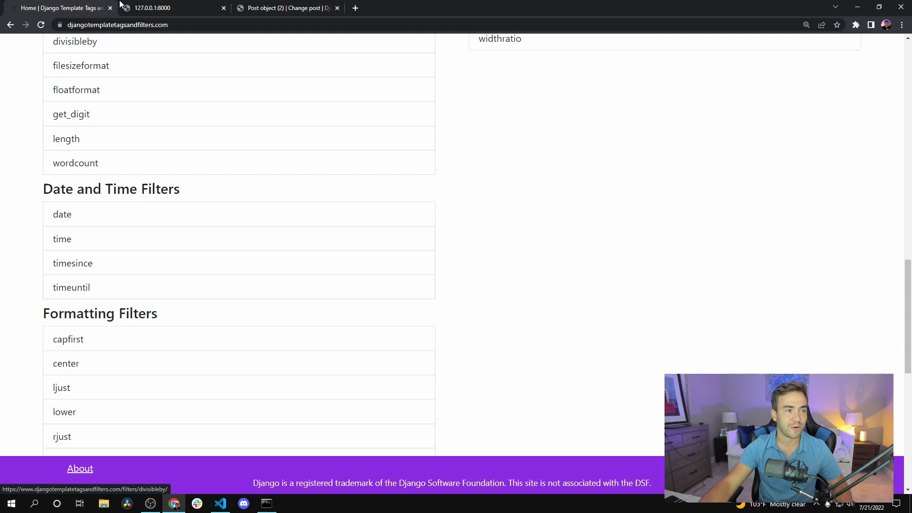
pyautogui.click(151, 8)
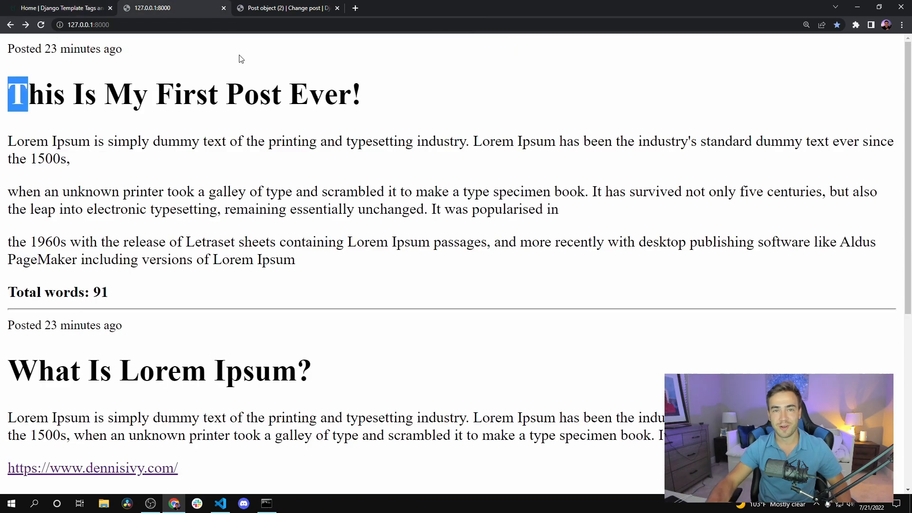